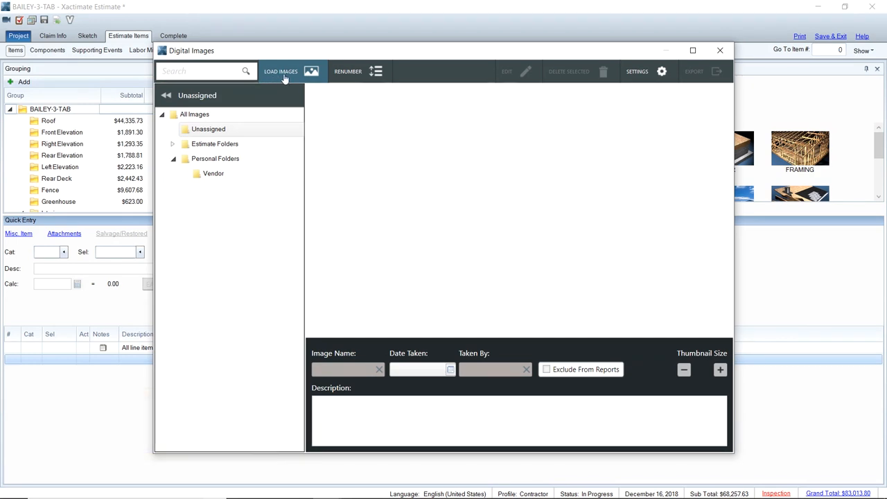
Load Page 1 and Page 2 of the County of Park 2012 IRC amendments as unassigned images.
click(281, 71)
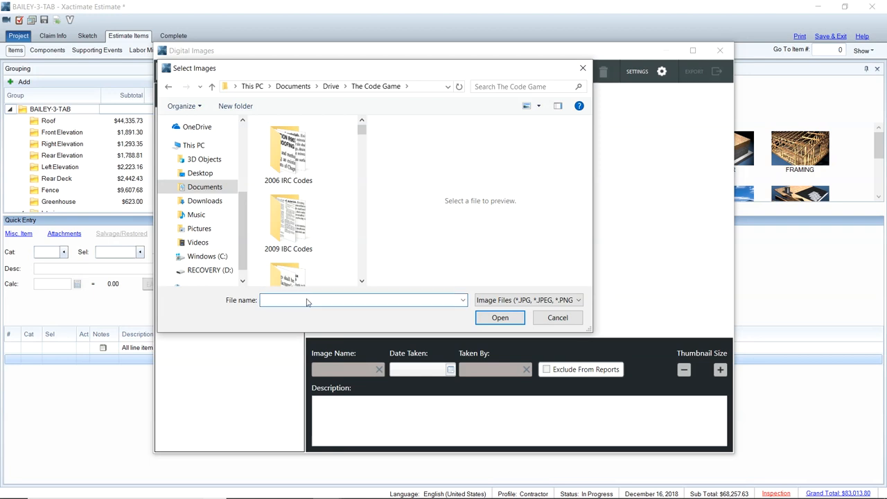
text(county)
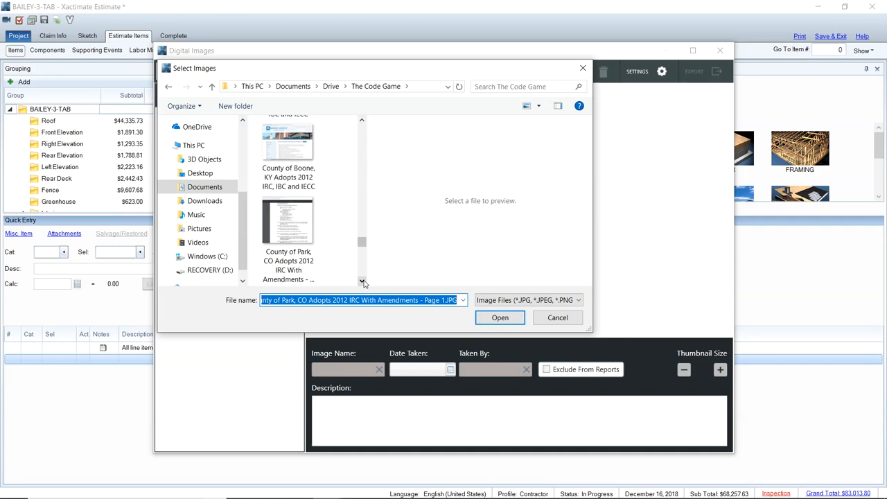
mouse_move(288, 139)
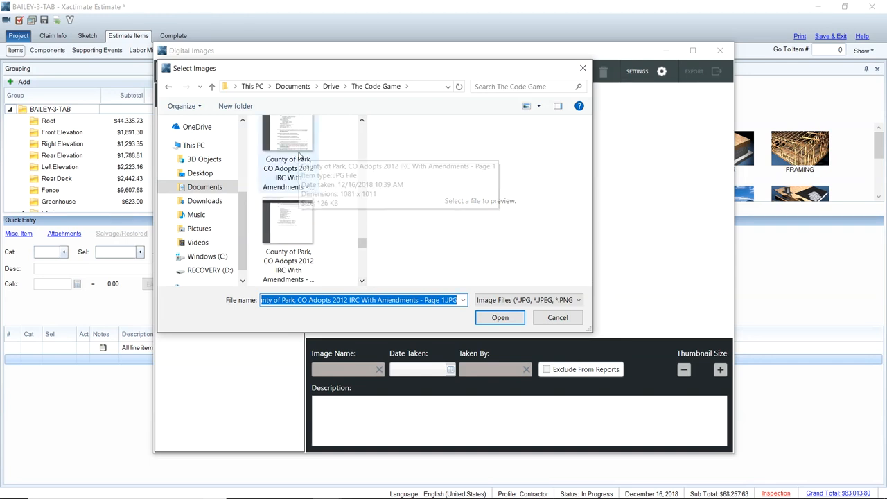
click(289, 141)
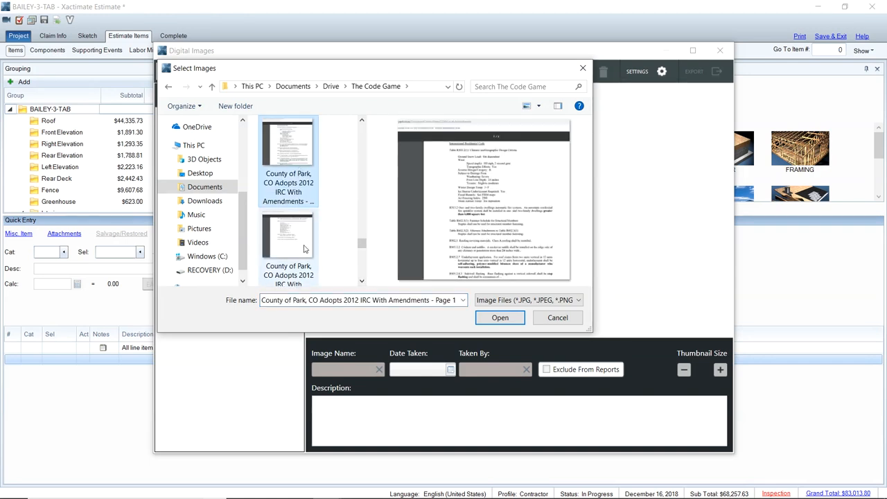
click(289, 239)
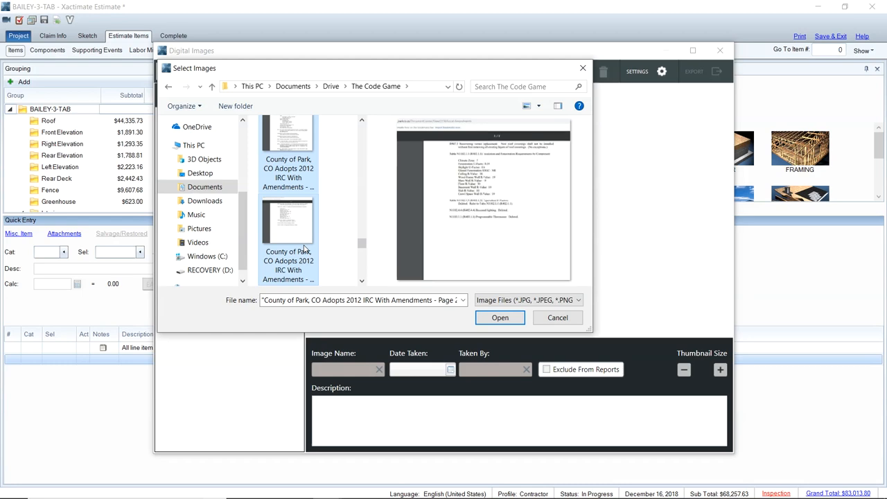
click(500, 317)
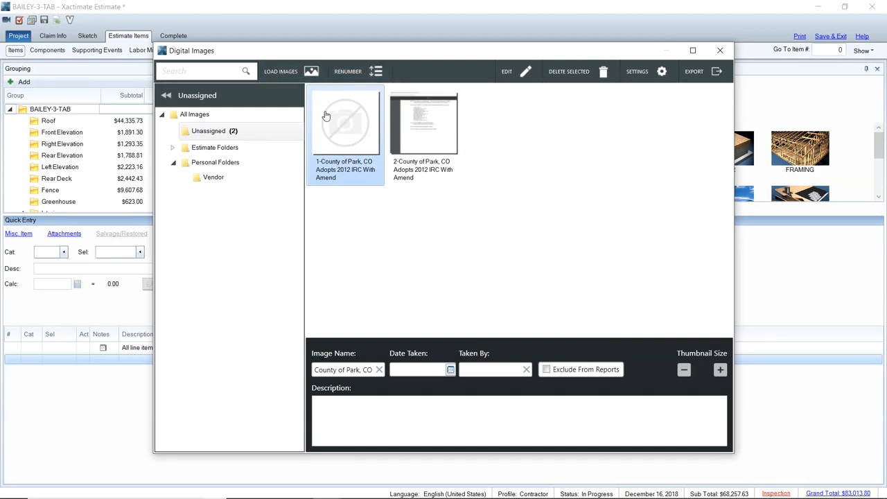
mouse_move(350, 142)
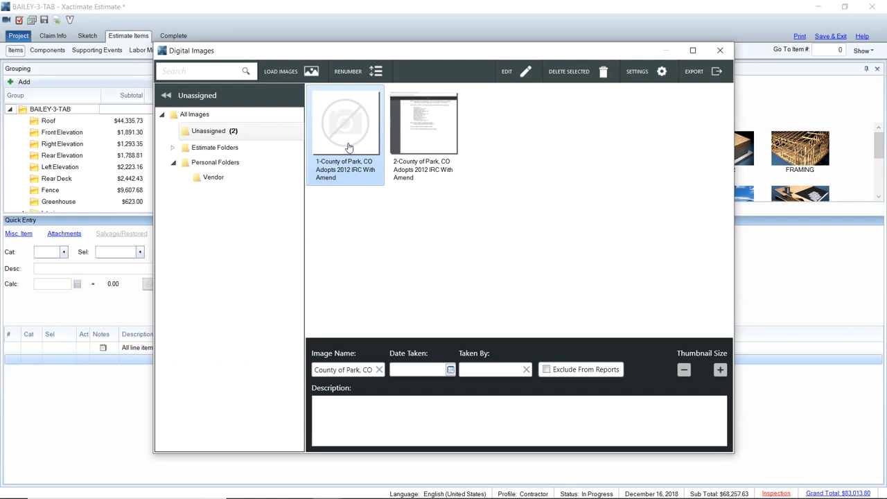
mouse_move(369, 147)
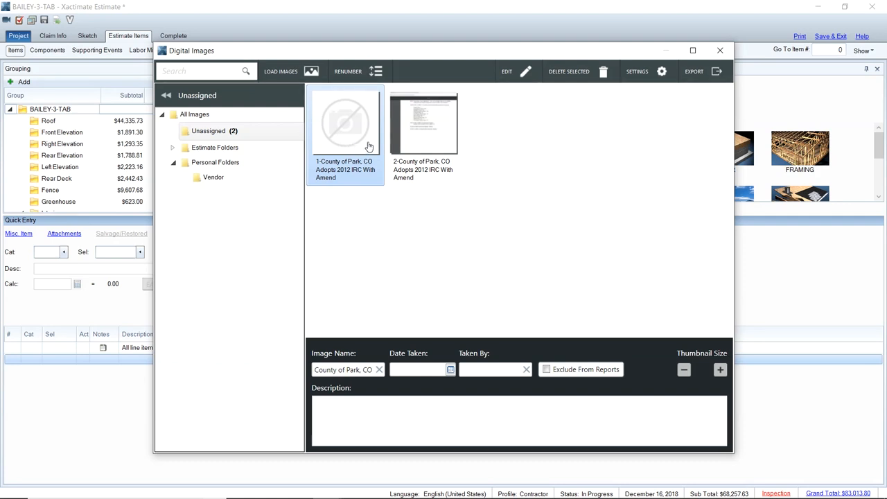
mouse_move(344, 146)
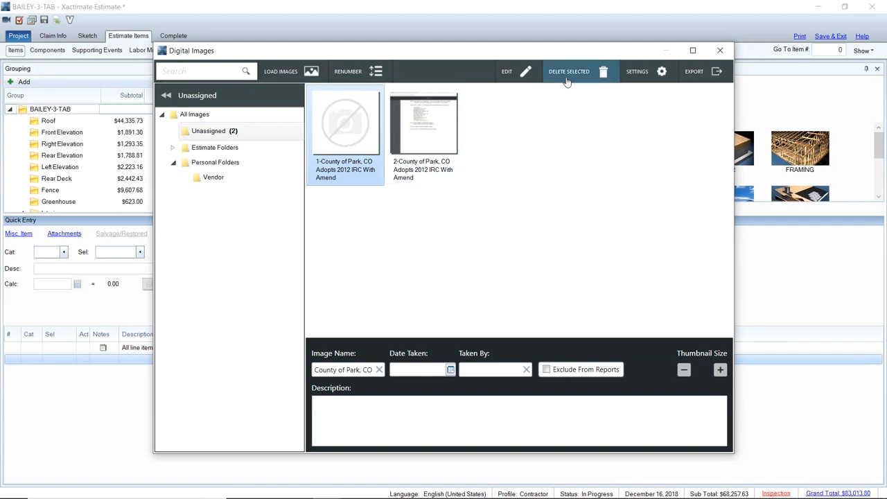
Delete the broken first County of Park image and confirm, keeping only page 2.
click(568, 72)
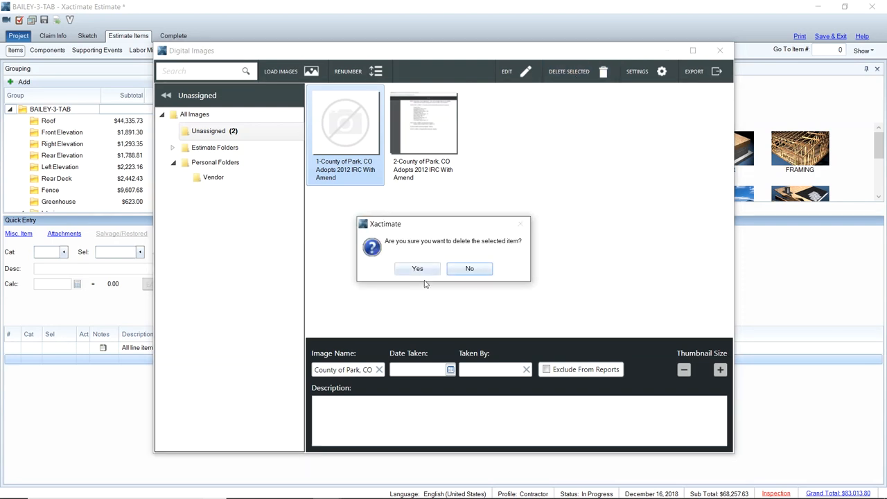
click(417, 269)
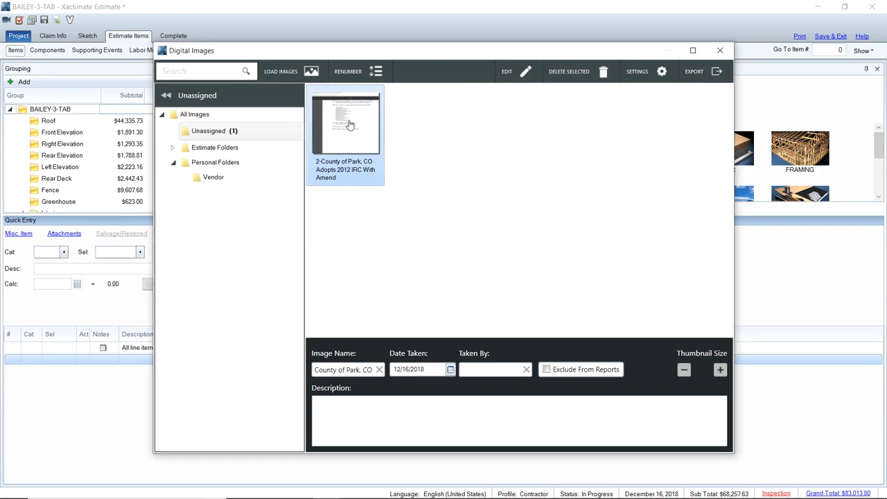
Reload Page 1 of the County of Park amendments so it sits ahead of page 2.
click(280, 71)
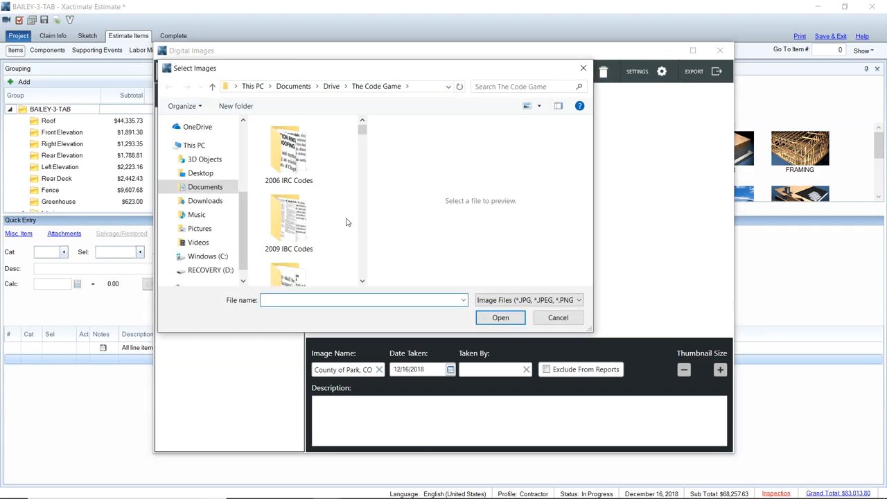
text(coun)
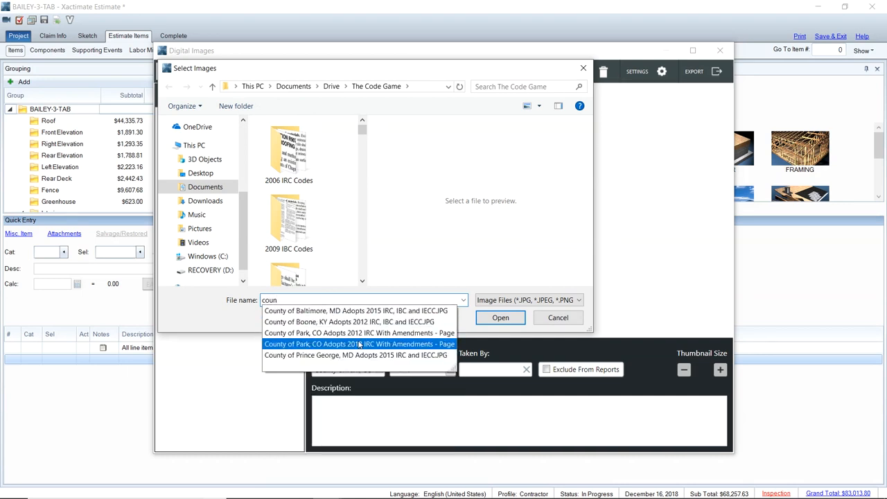
click(359, 344)
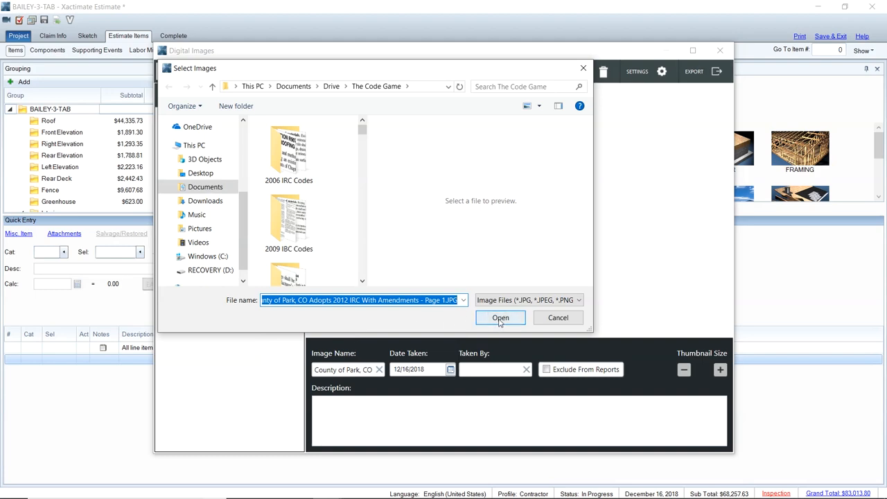
click(500, 317)
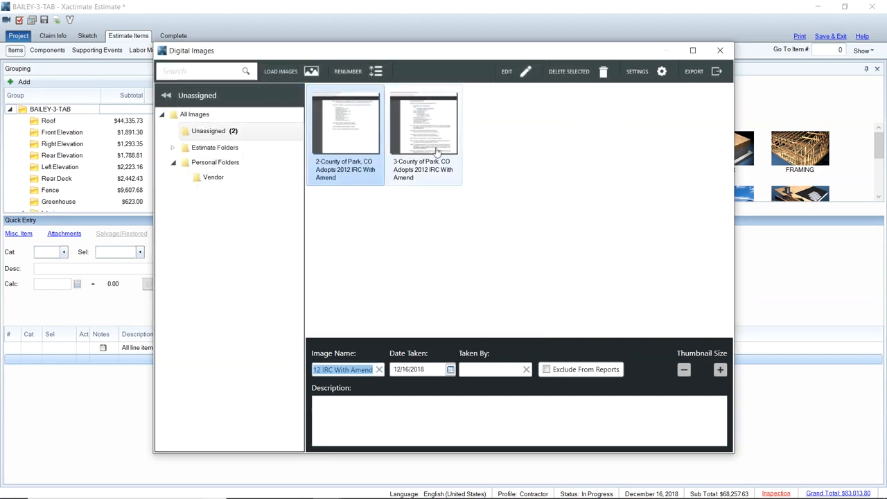
click(424, 125)
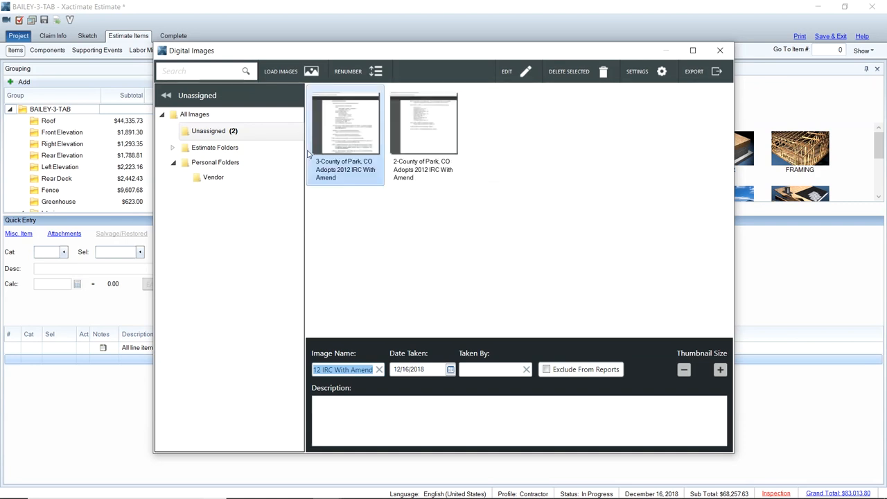
mouse_move(514, 146)
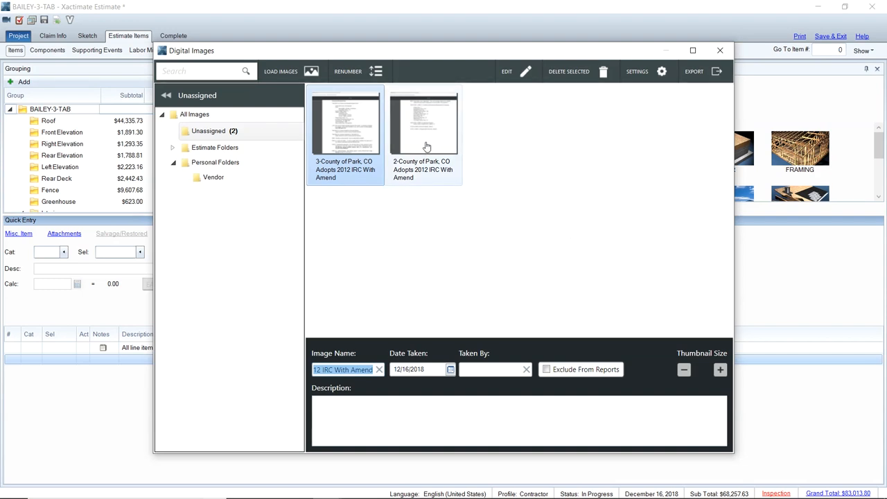
mouse_move(419, 142)
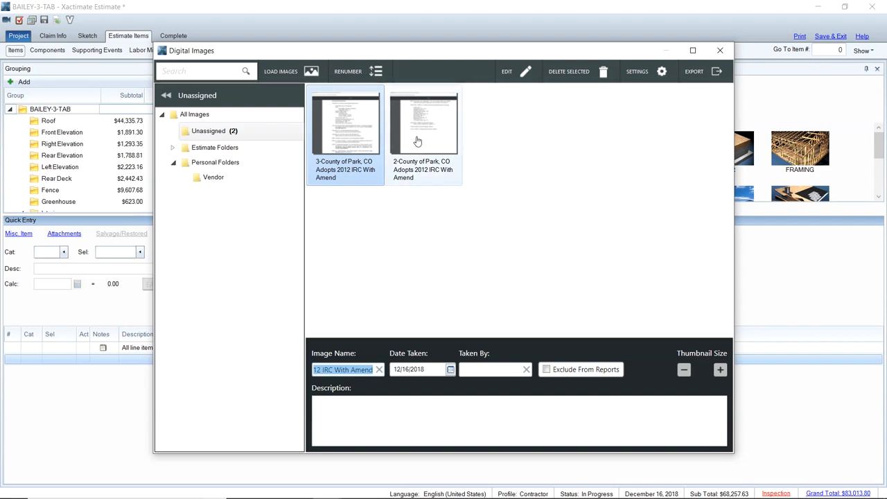
mouse_move(507, 130)
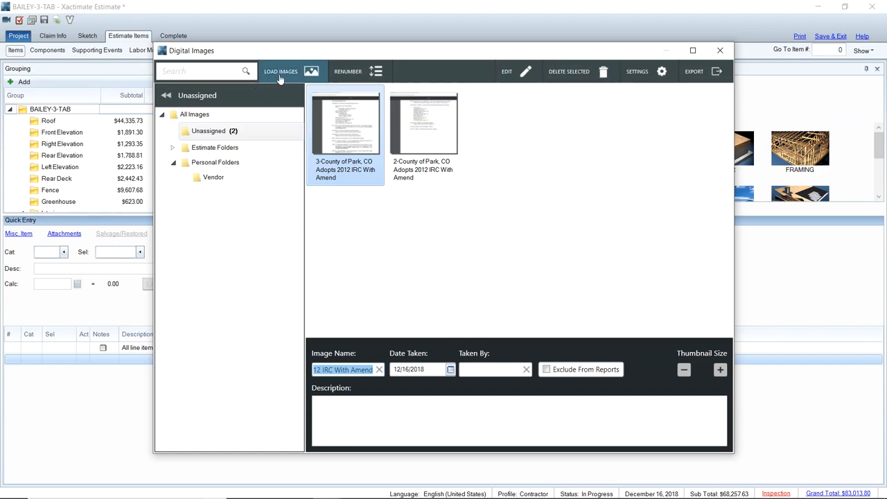
Load nine 2012 IRC Codes images — chimney cricket, flashing specs, install instructions, ice barrier, layover, valleys and others.
click(280, 72)
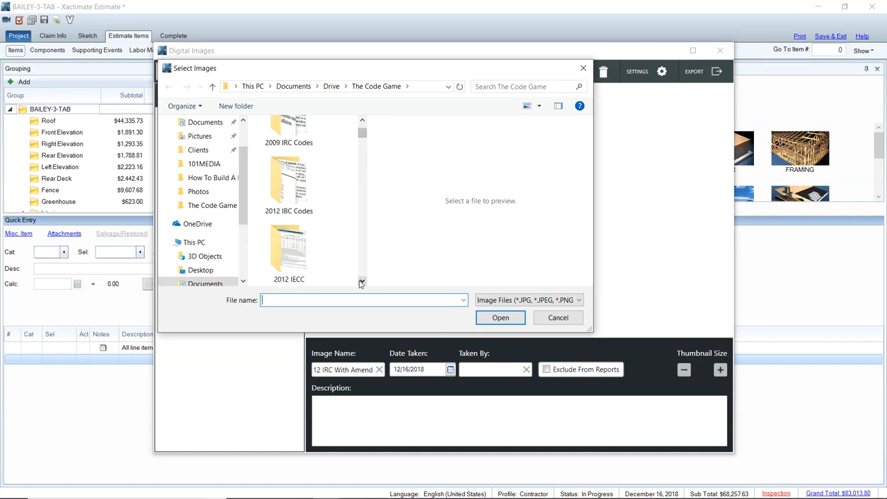
mouse_move(357, 281)
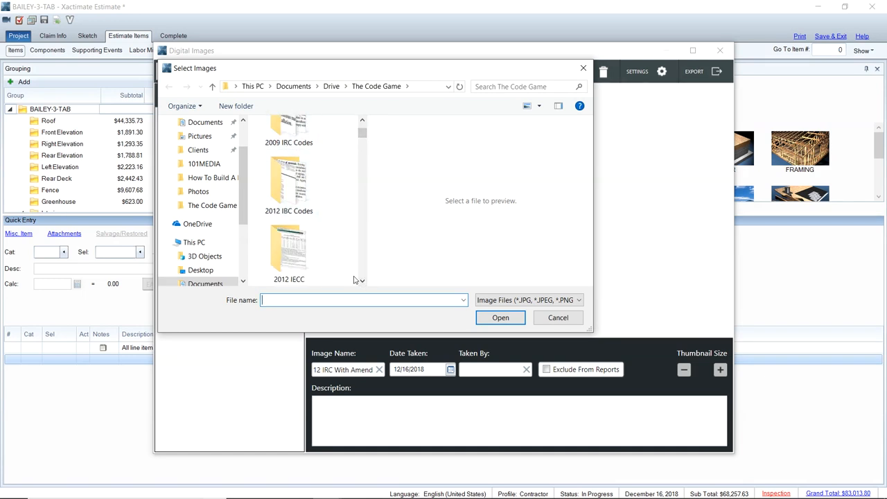
click(288, 253)
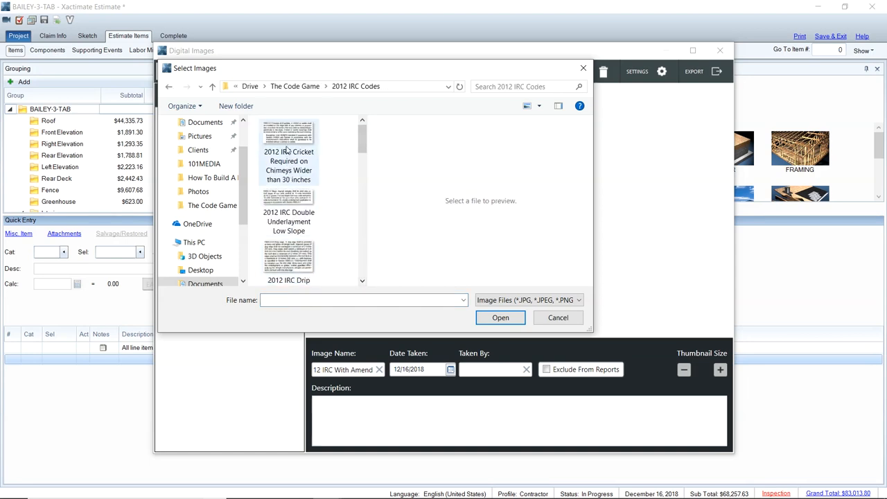
mouse_move(289, 152)
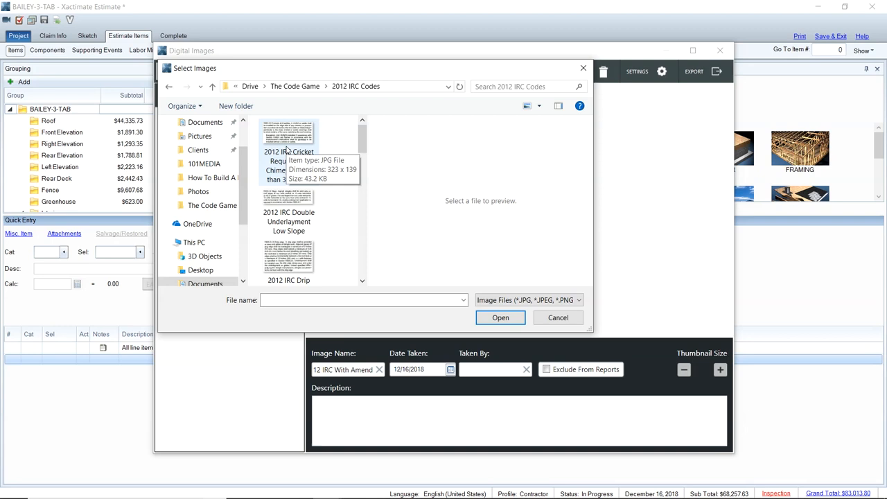
click(288, 138)
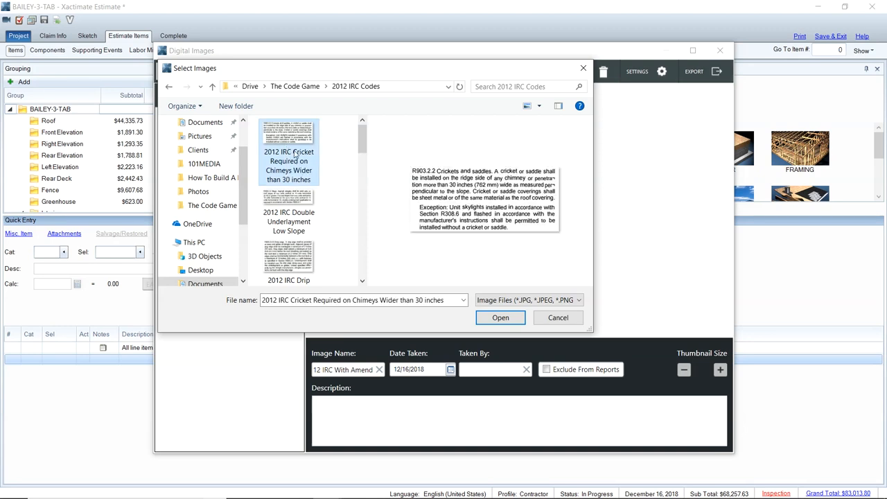
mouse_move(288, 149)
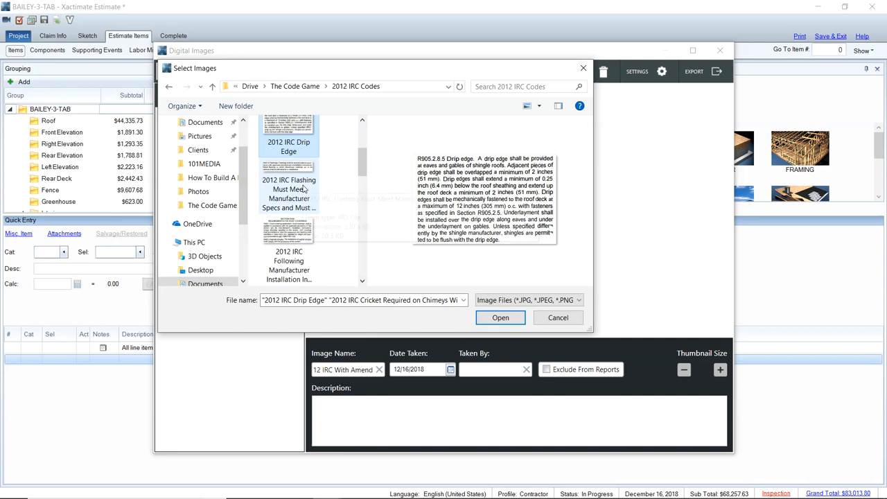
click(288, 169)
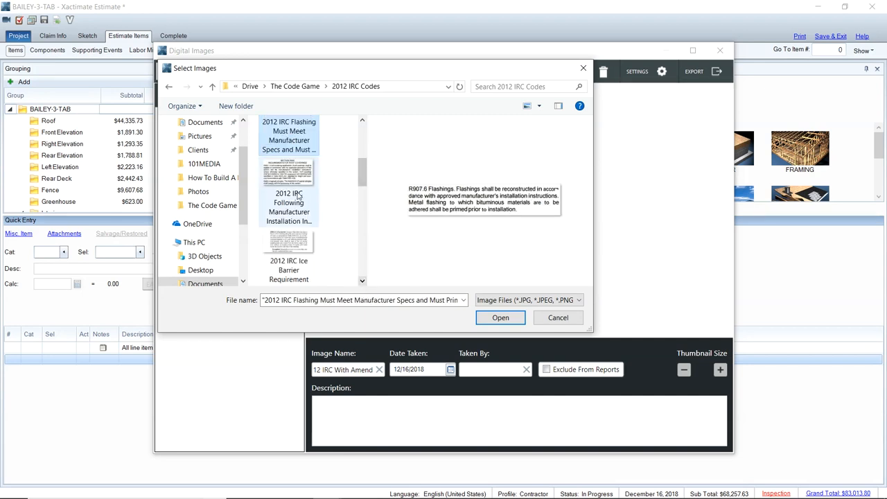
mouse_move(289, 203)
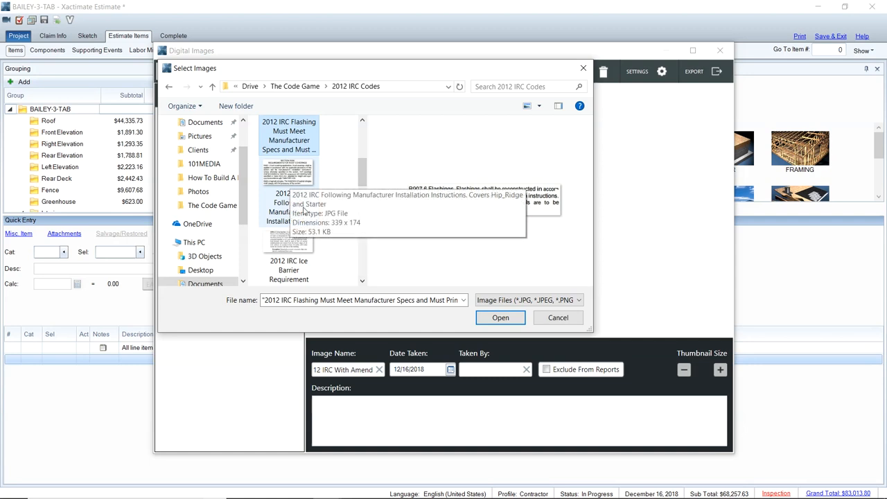
click(289, 201)
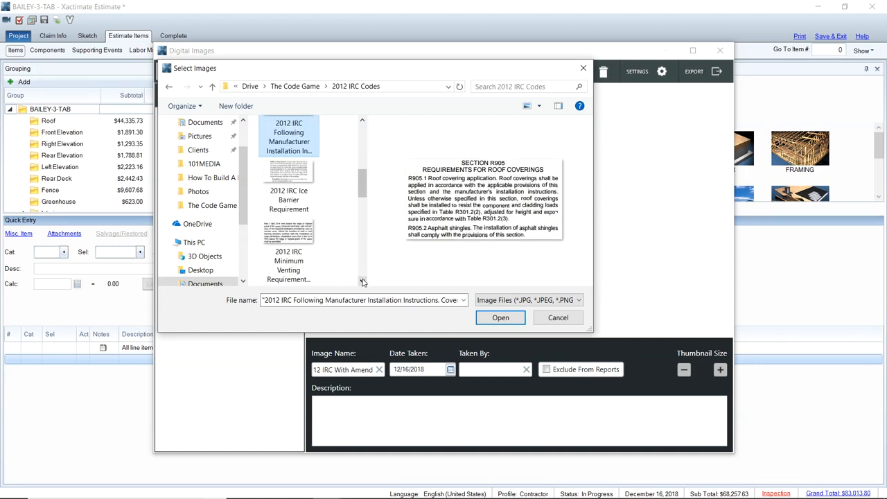
mouse_move(325, 229)
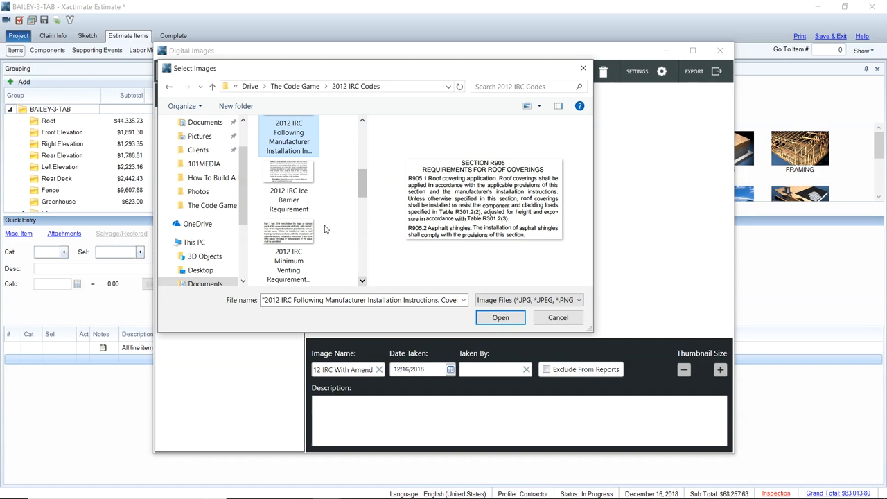
click(289, 187)
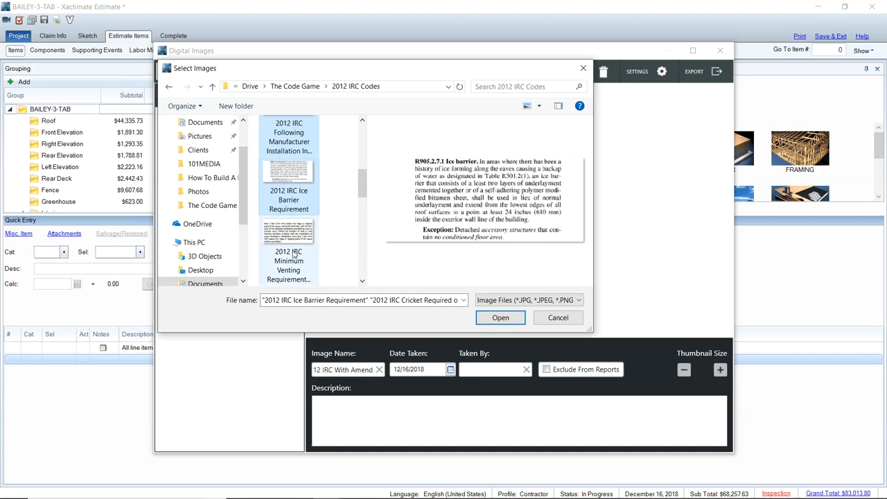
click(362, 281)
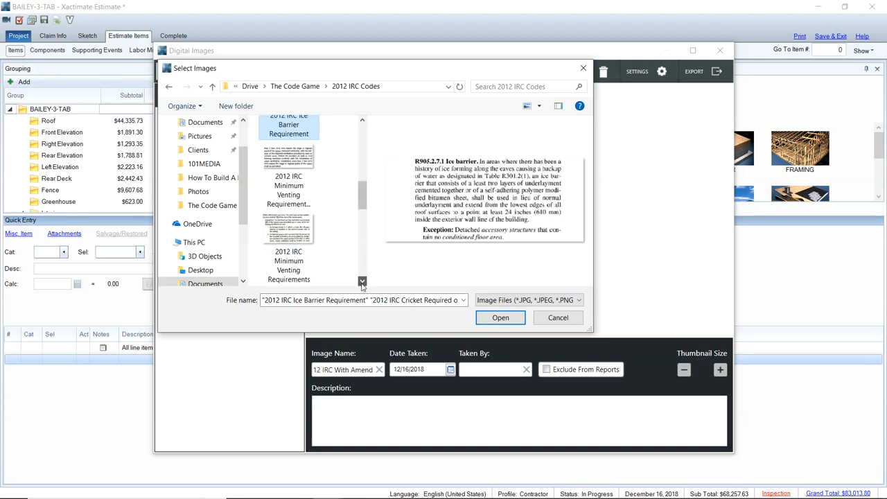
click(362, 281)
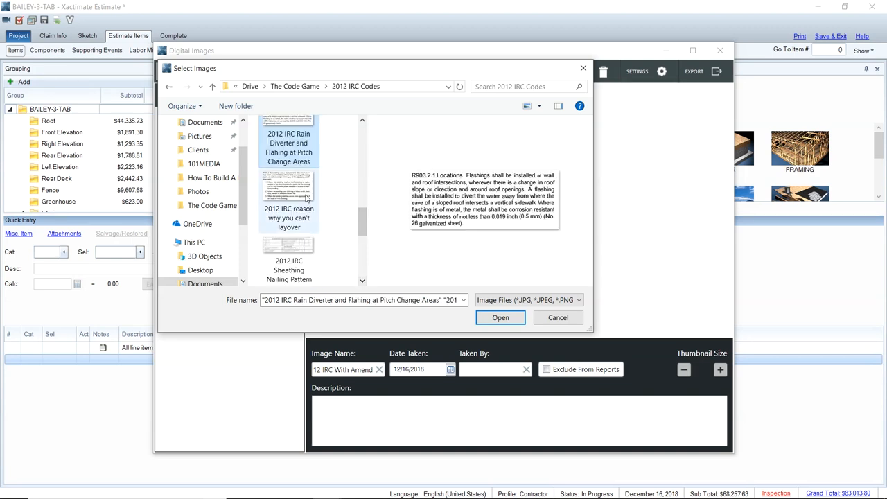
click(289, 183)
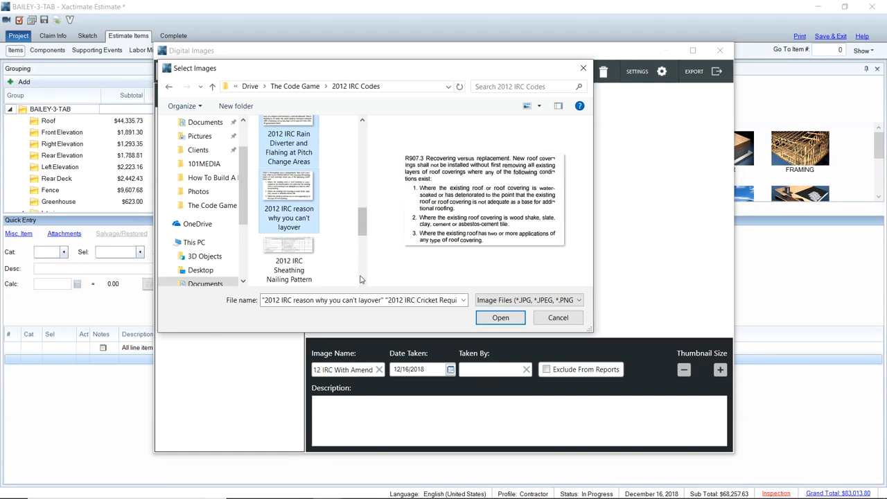
mouse_move(362, 283)
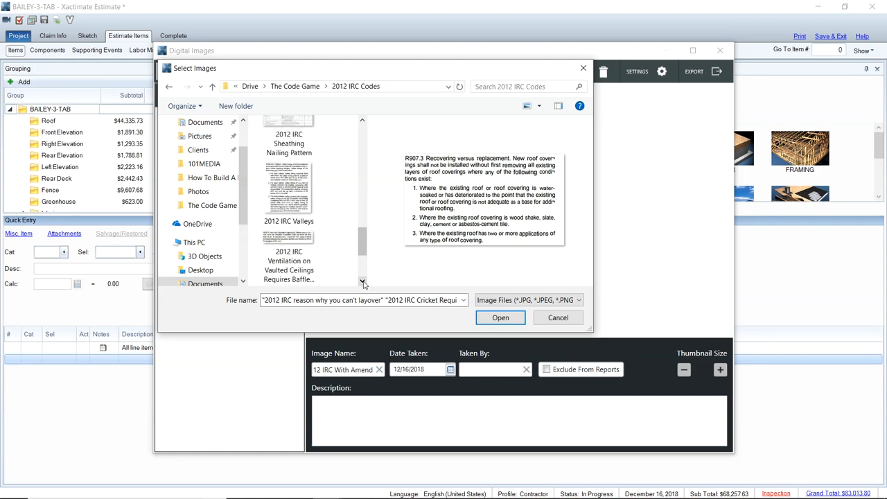
click(288, 192)
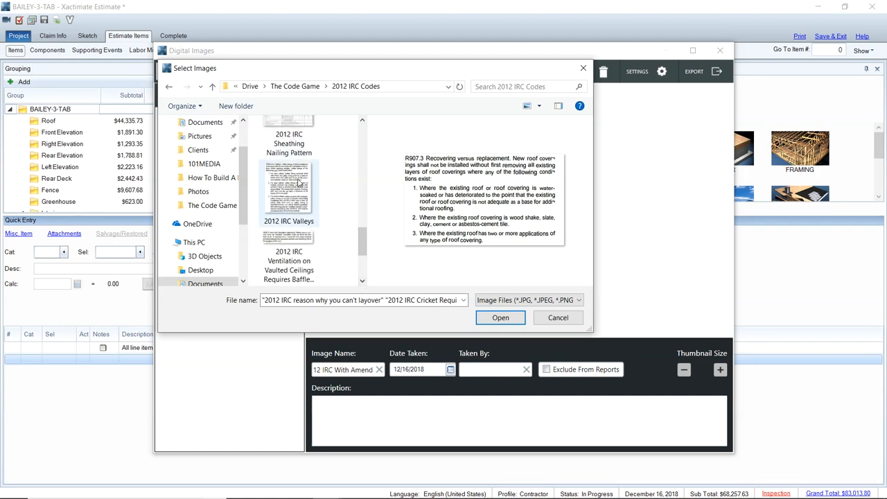
click(288, 194)
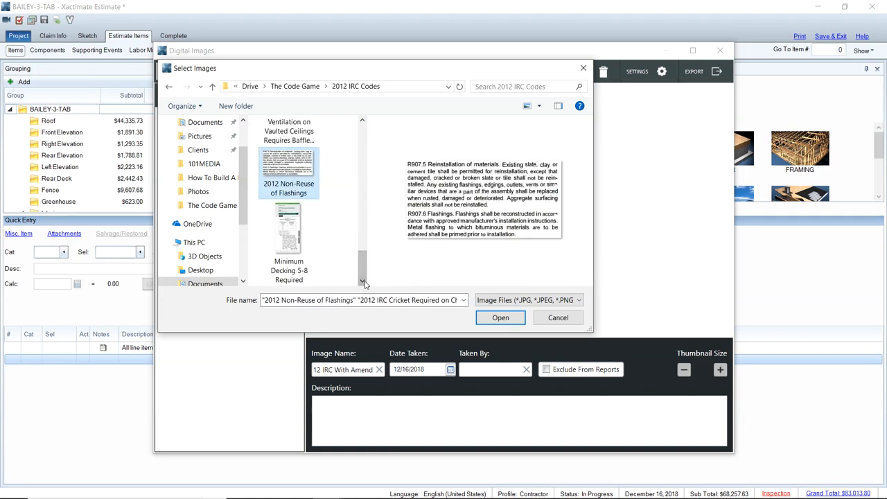
click(500, 317)
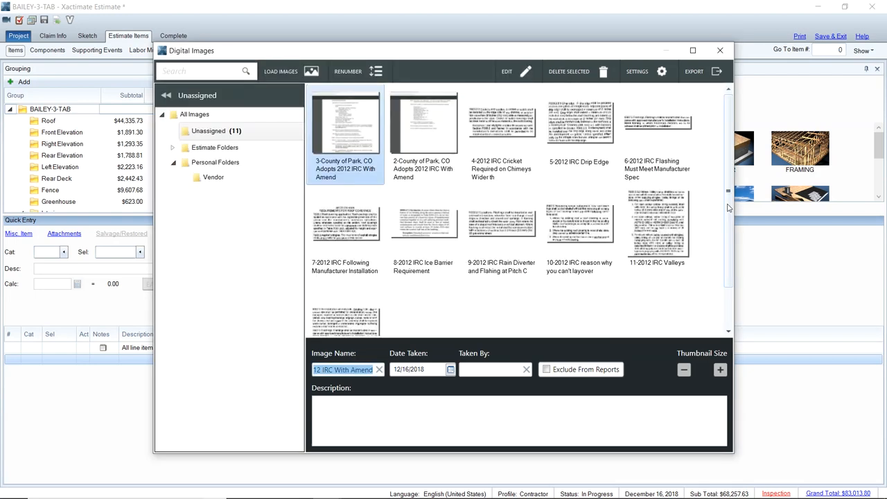
mouse_move(782, 186)
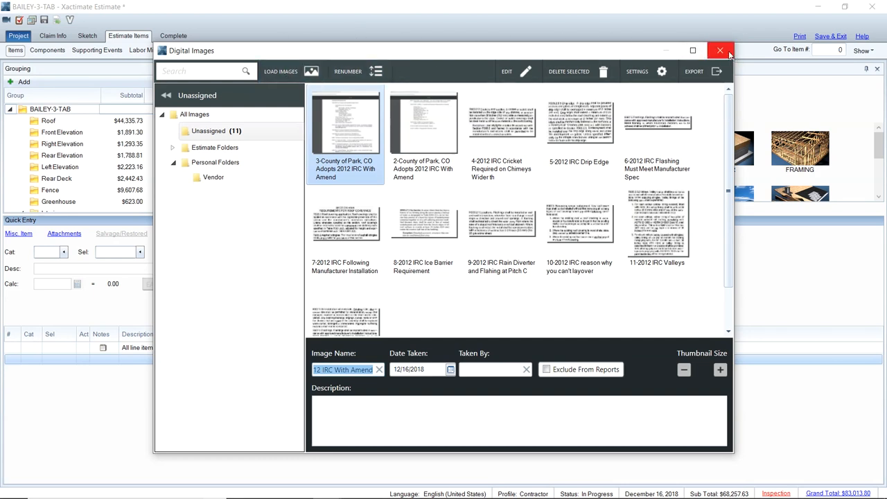
Close the Digital Images window to return to the estimate's line items.
click(720, 50)
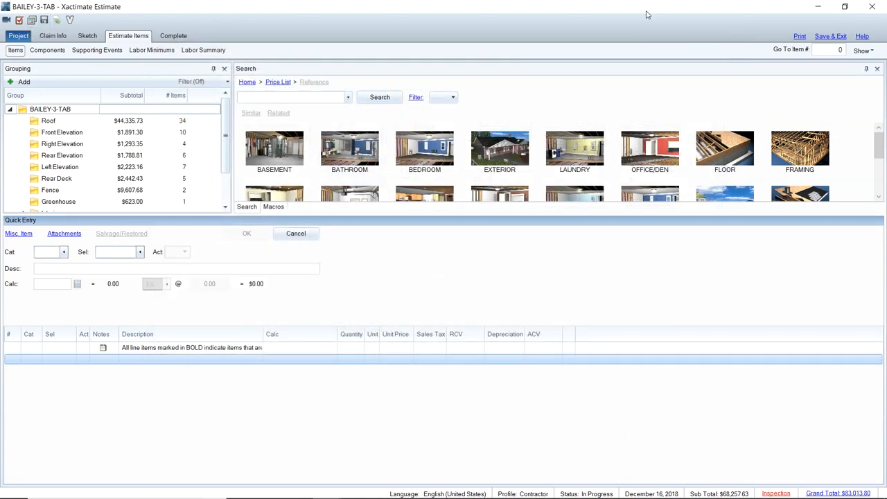
Resequence the estimate's line numbers from Estimate Reports.
click(798, 36)
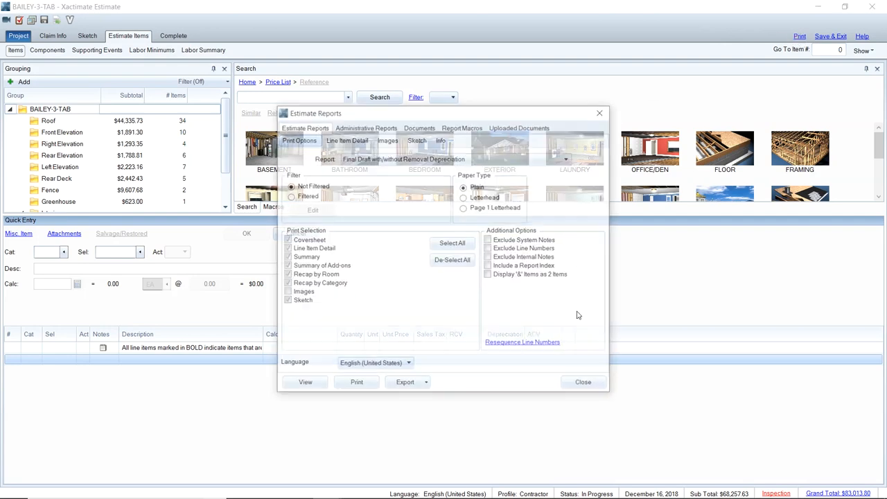
click(521, 341)
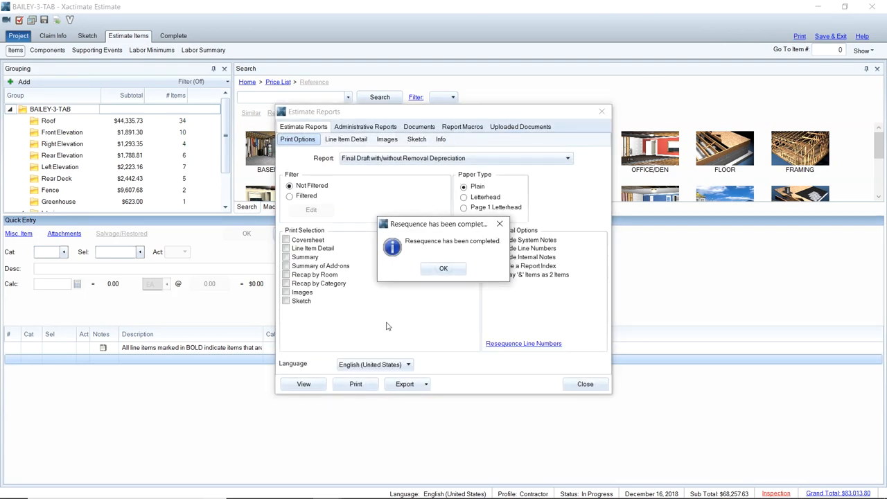
click(444, 269)
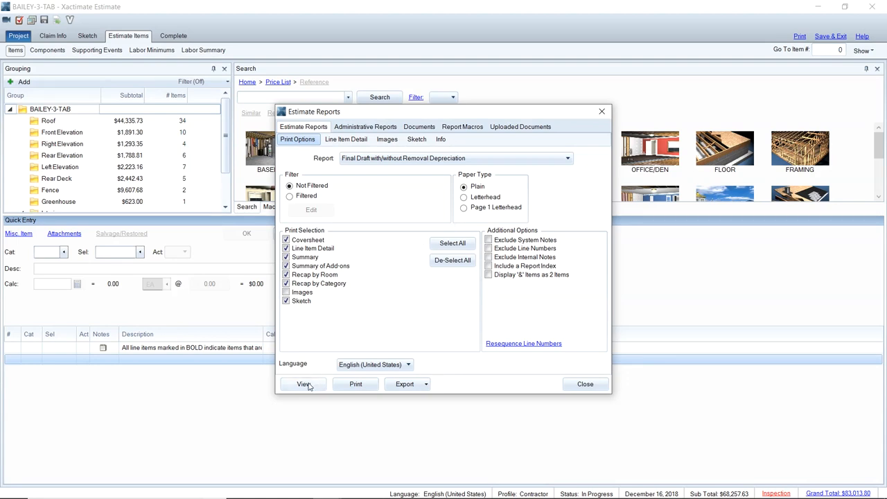
Preview the Final Draft report, then include Images in the print selection.
click(304, 385)
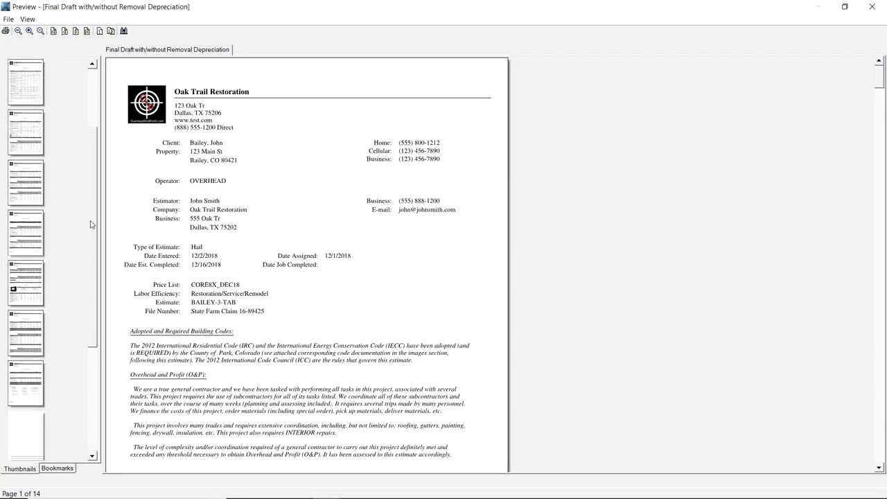
scroll(down, 3)
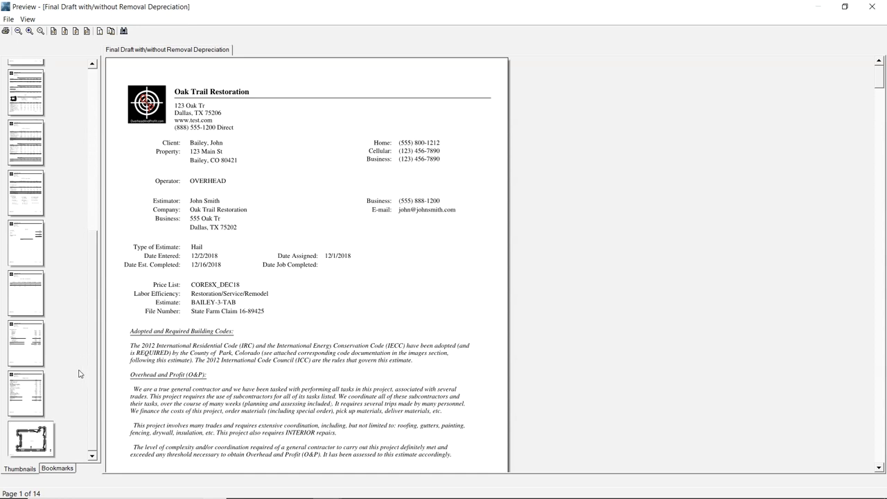
mouse_move(64, 432)
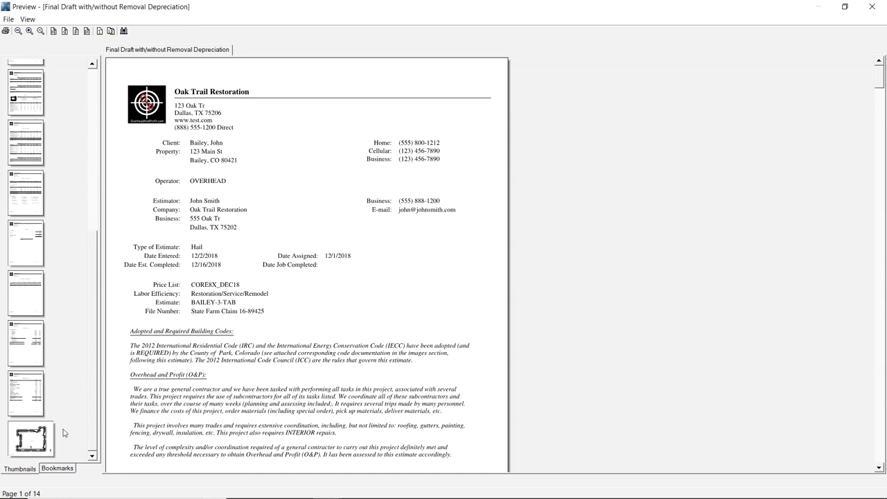
click(30, 440)
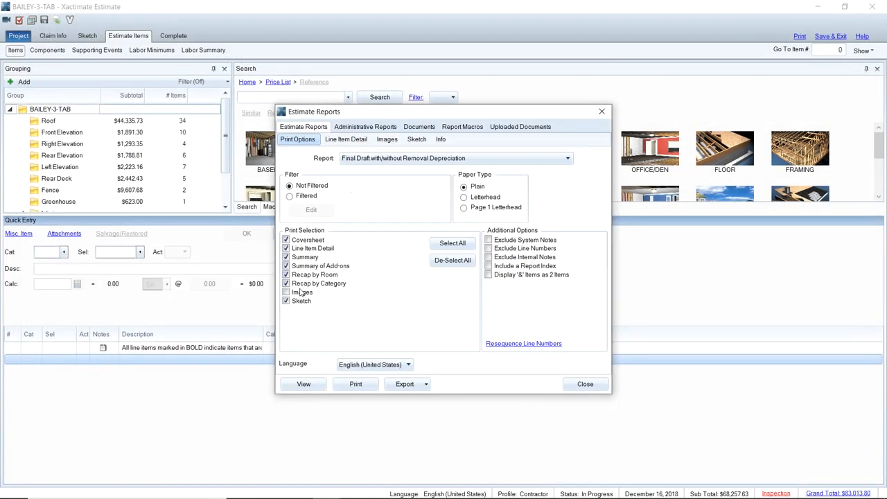
click(285, 291)
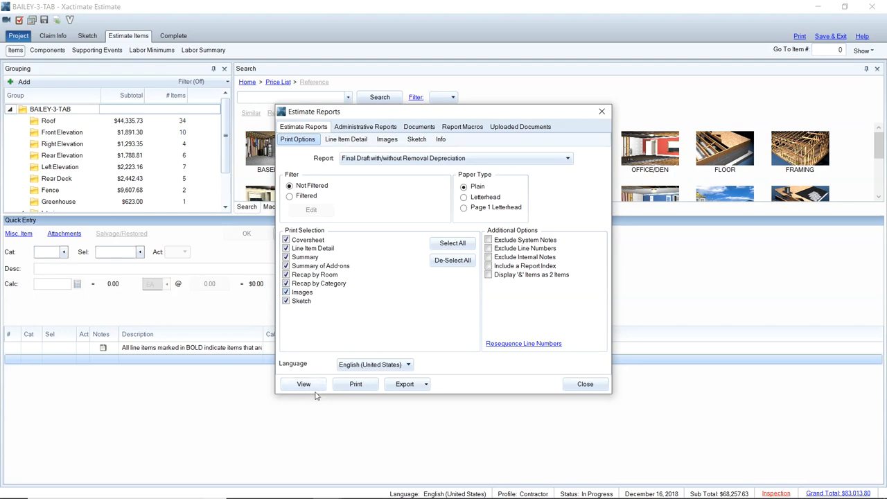
click(303, 384)
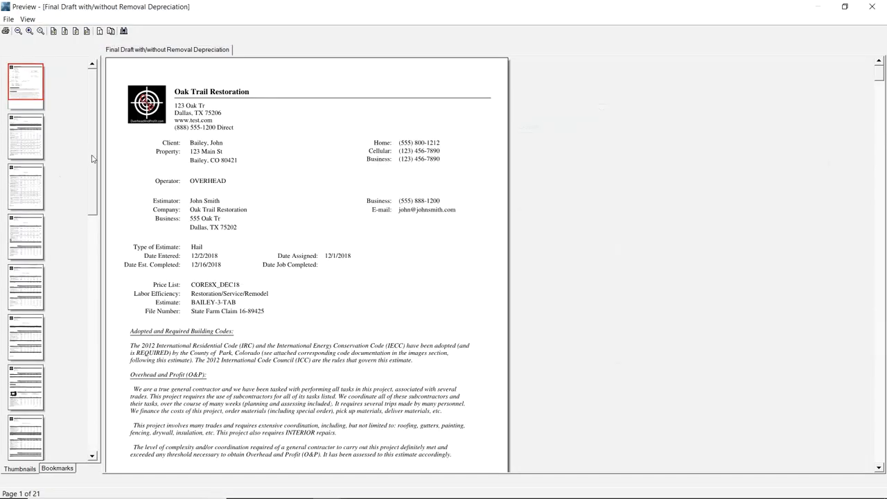
scroll(down, 3)
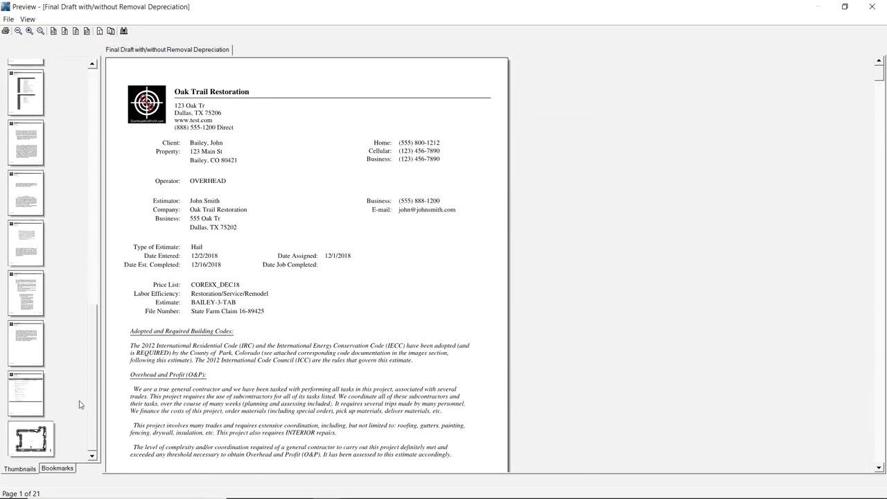
scroll(down, 3)
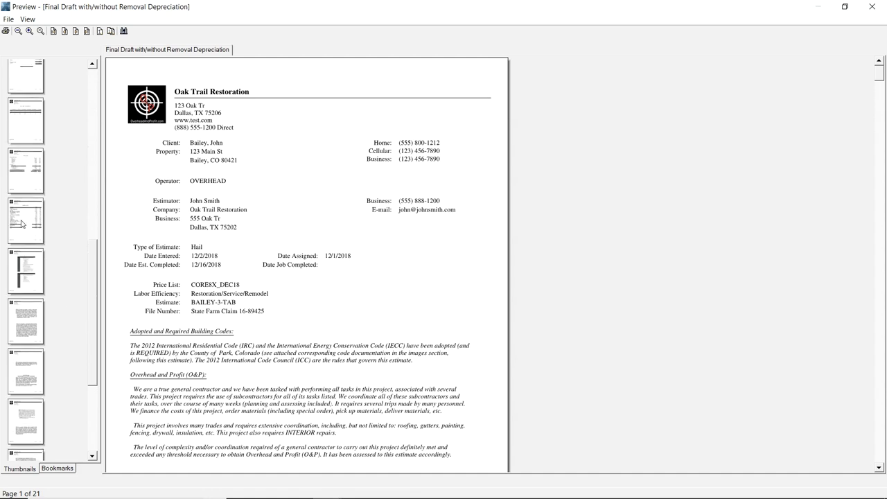
click(25, 220)
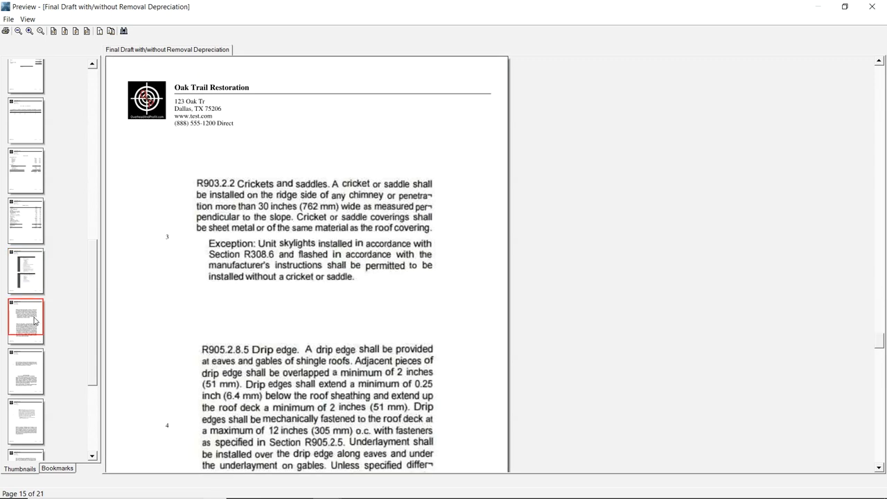
click(25, 271)
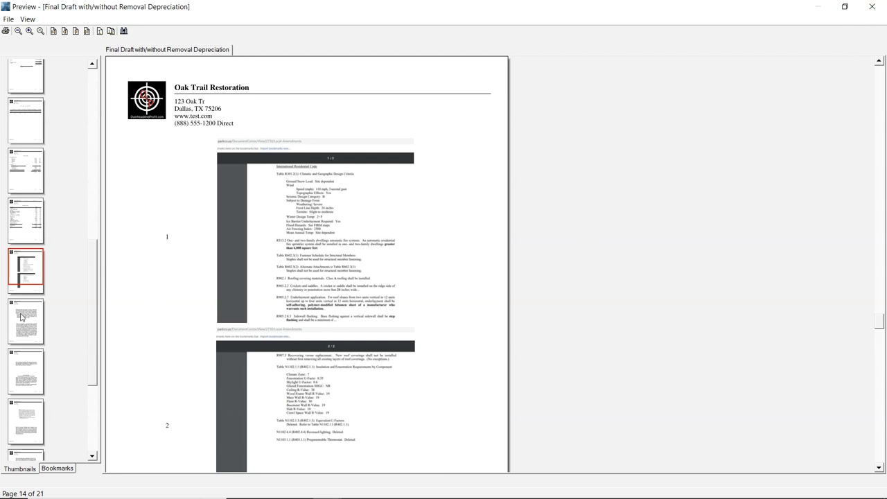
click(25, 321)
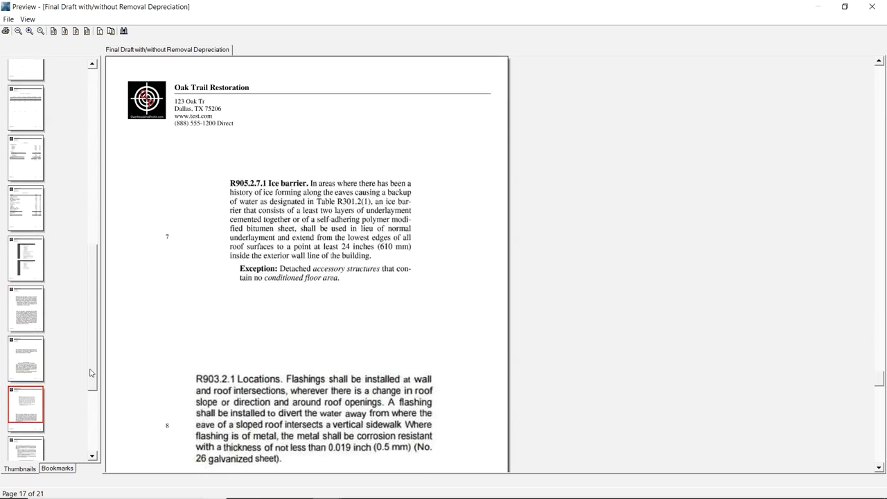
scroll(down, 3)
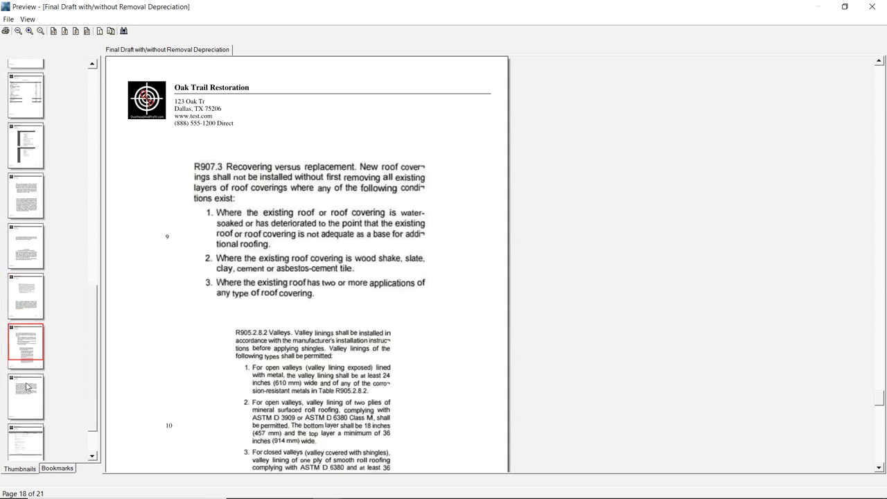
click(25, 441)
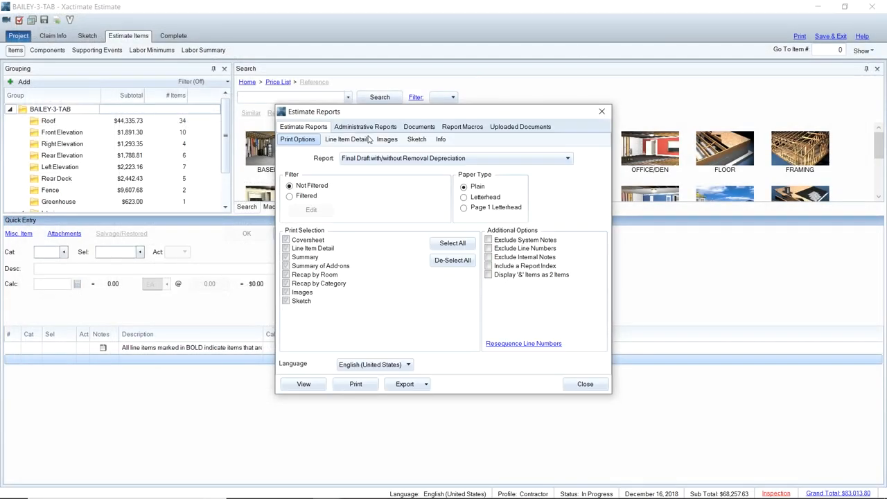
click(452, 242)
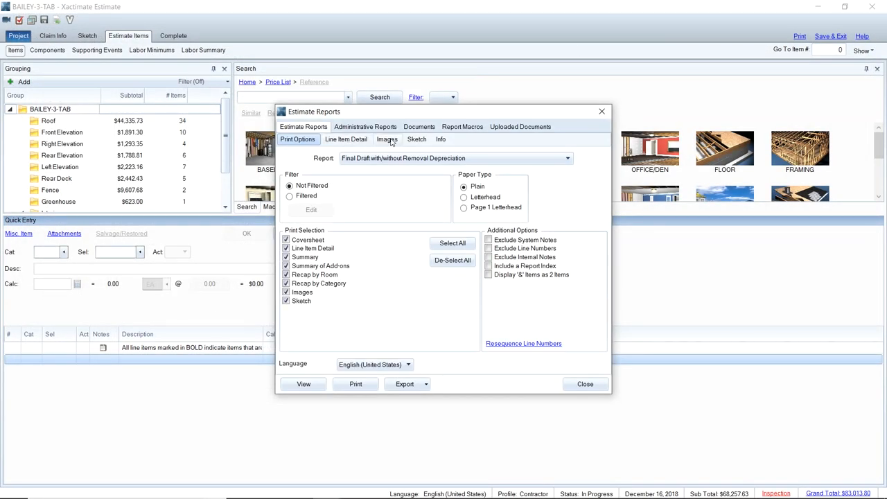
click(388, 139)
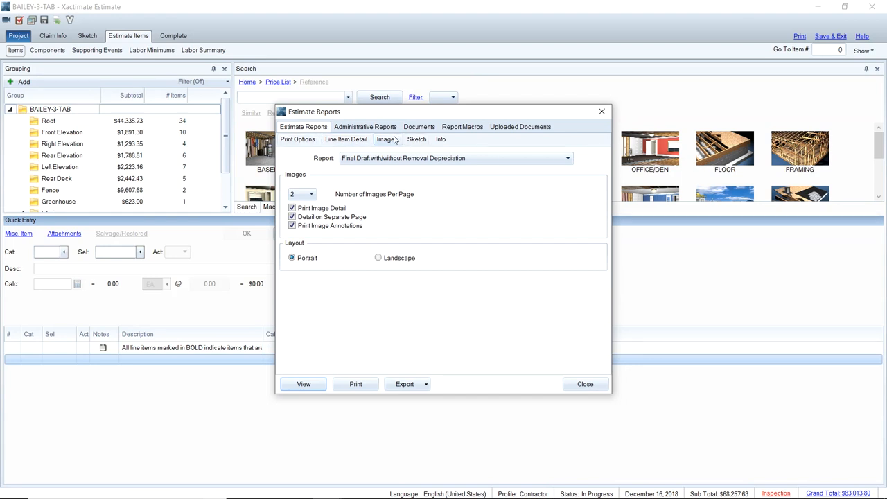
click(387, 138)
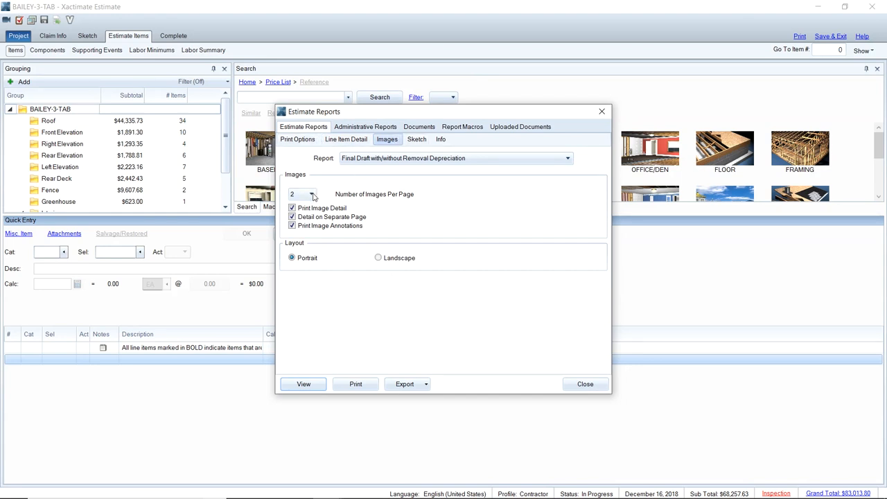
mouse_move(388, 199)
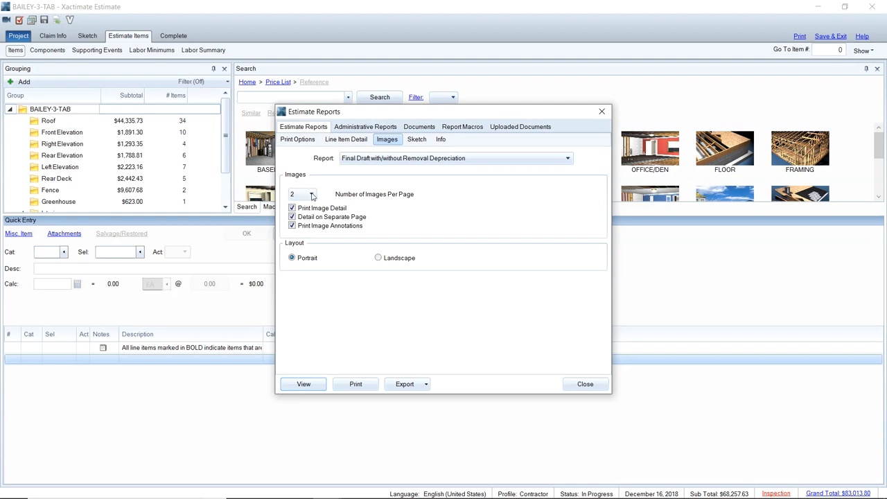
click(302, 195)
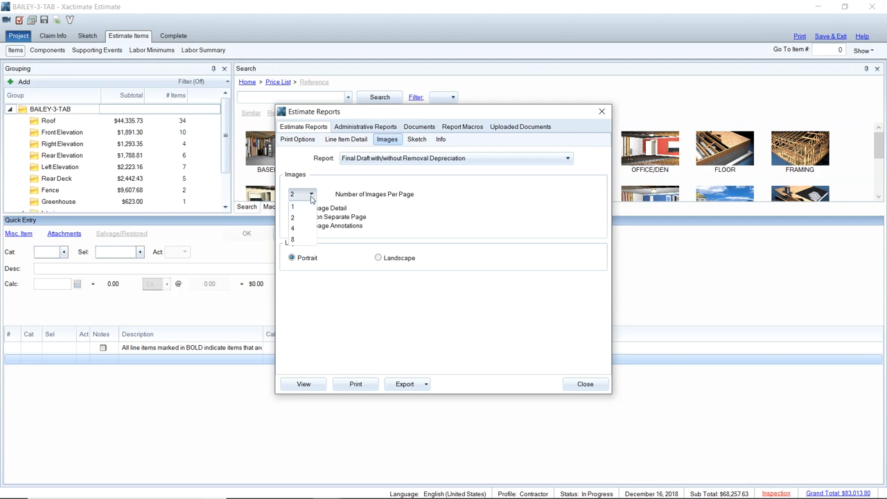
click(292, 195)
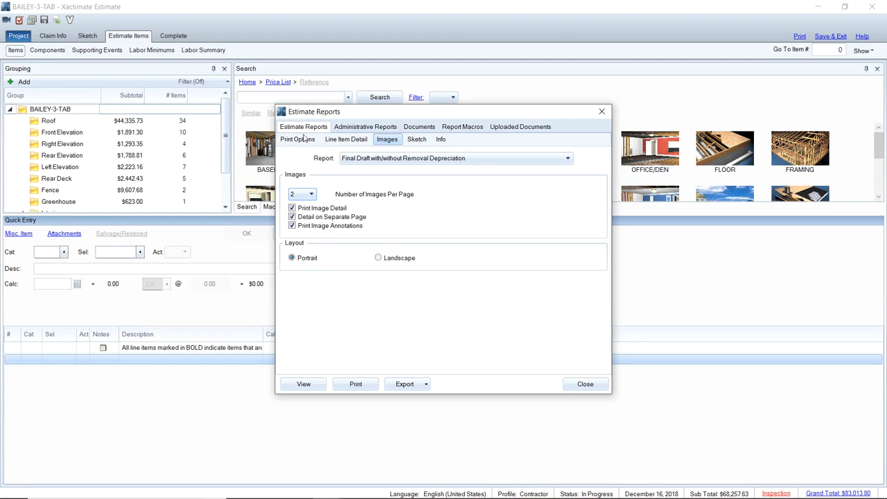
click(297, 139)
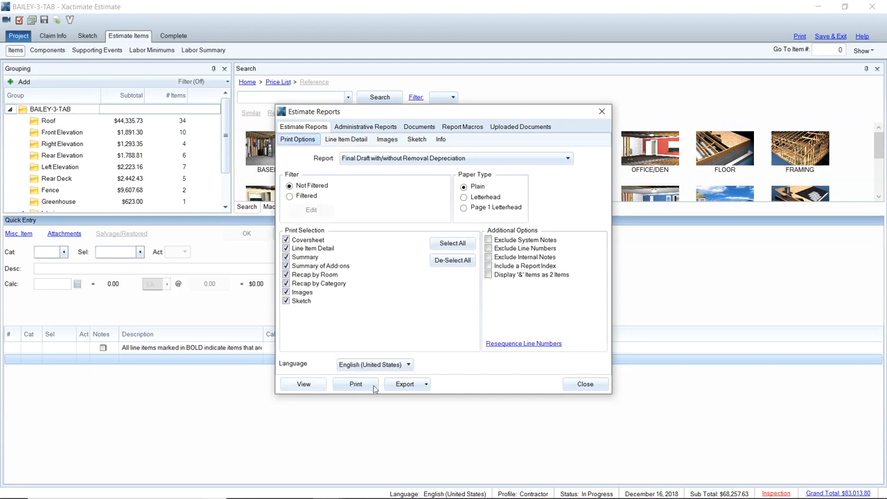
Load all Drone Inspection photos from Inspection Results > Drone Footage > Photos.
click(585, 384)
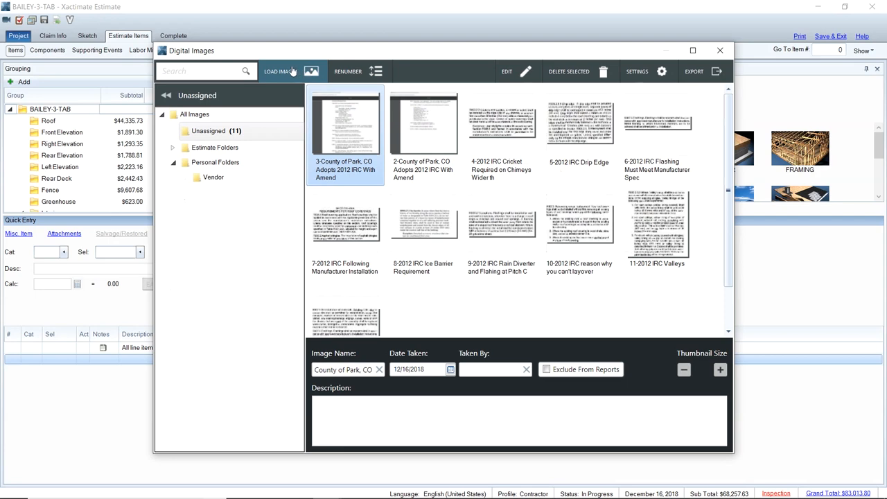
click(280, 70)
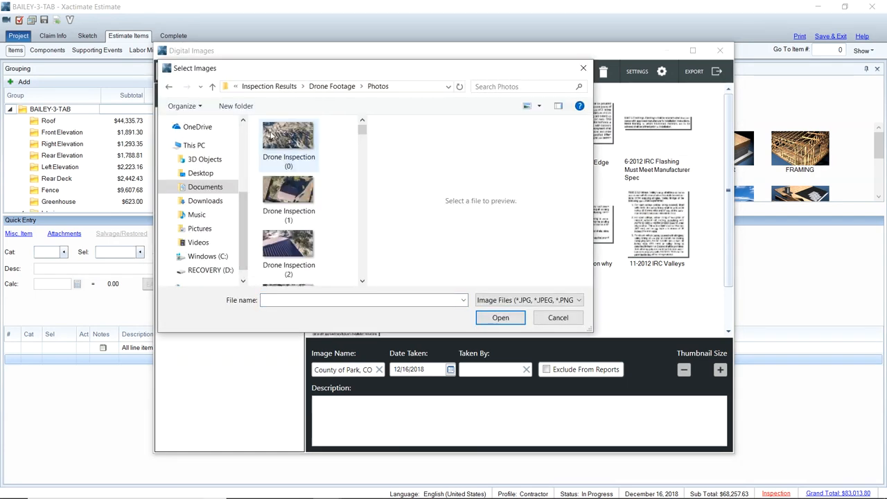
click(184, 106)
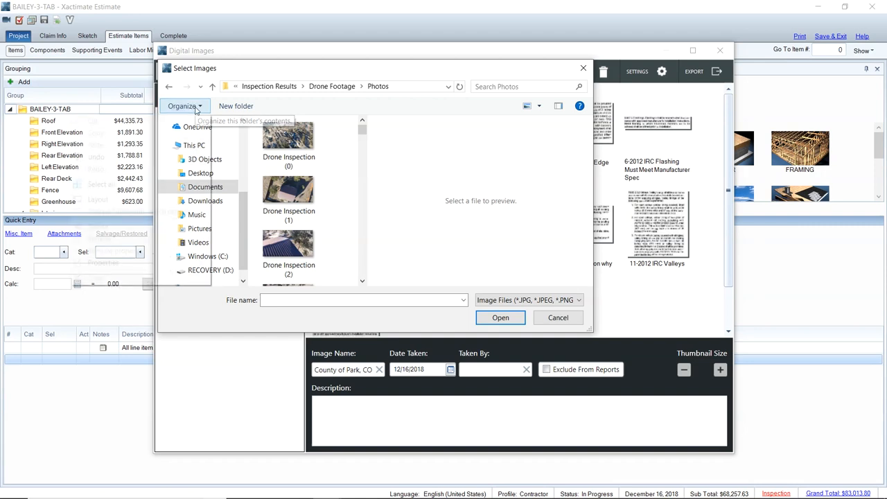
click(186, 105)
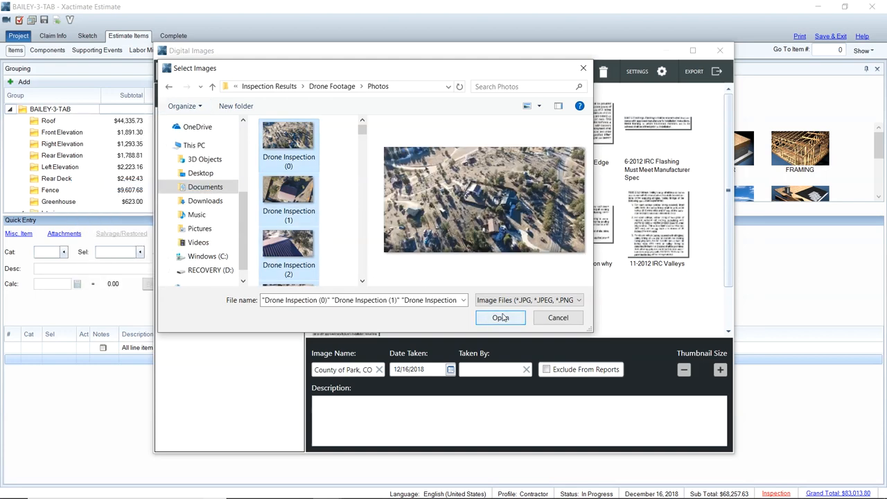
click(501, 317)
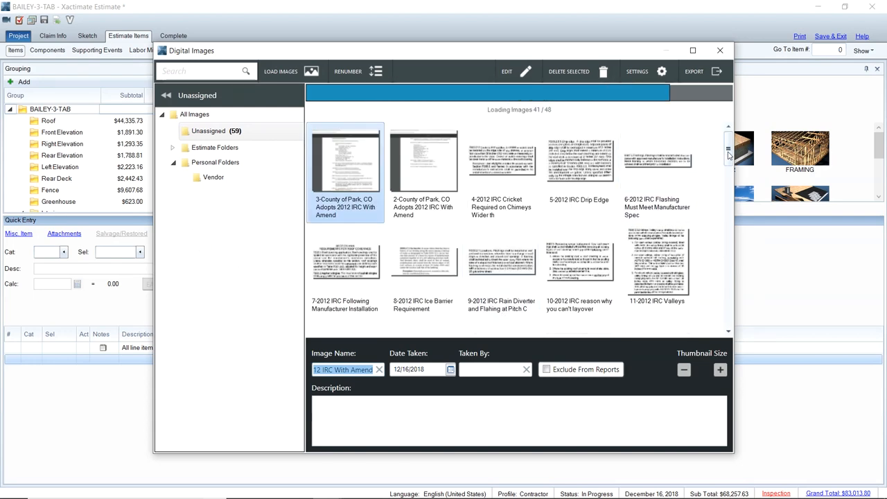
Look through the Drone Inspection thumbnails among the 59 unassigned images.
scroll(down, 3)
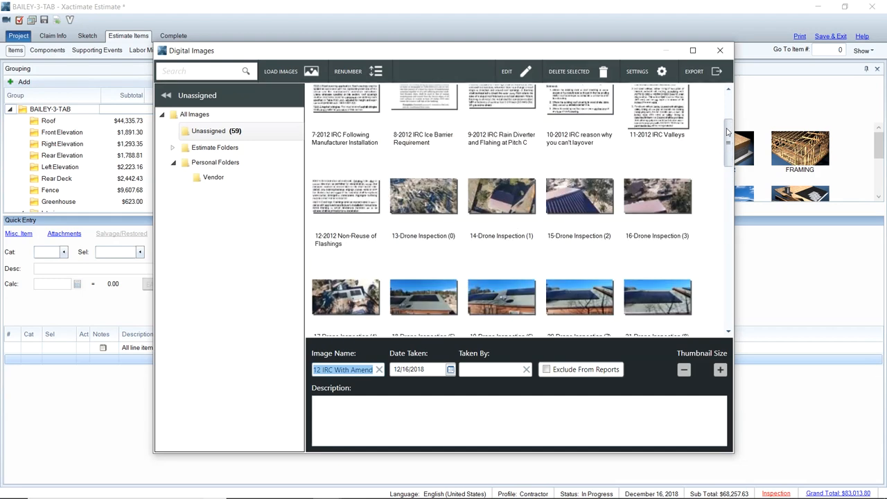
scroll(down, 3)
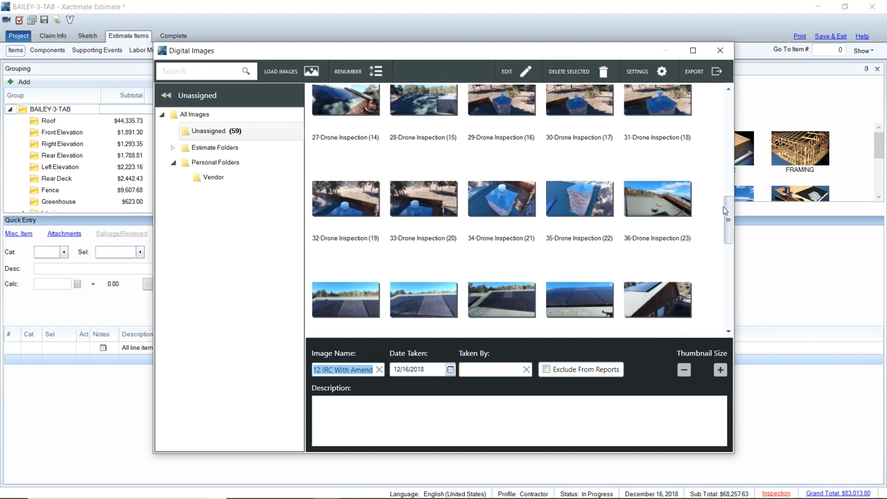
scroll(down, 3)
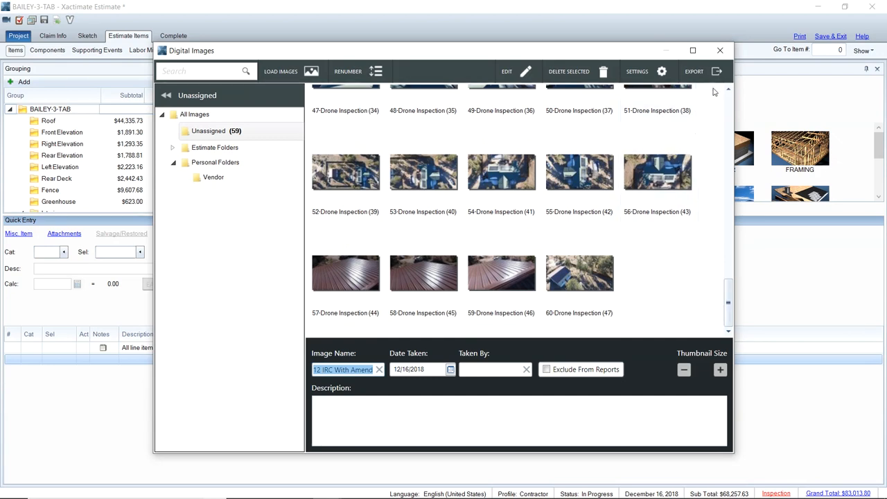
click(720, 50)
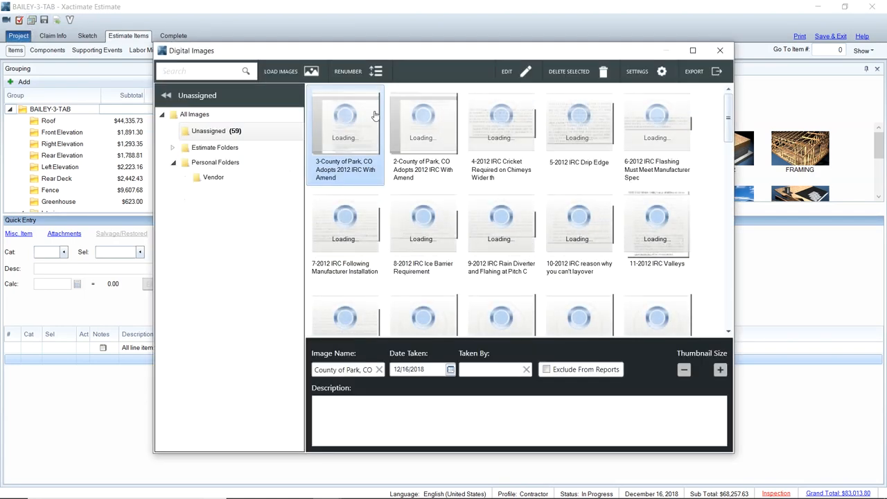
Start loading the remaining batch of 360 inspection photos into the unassigned images.
click(281, 71)
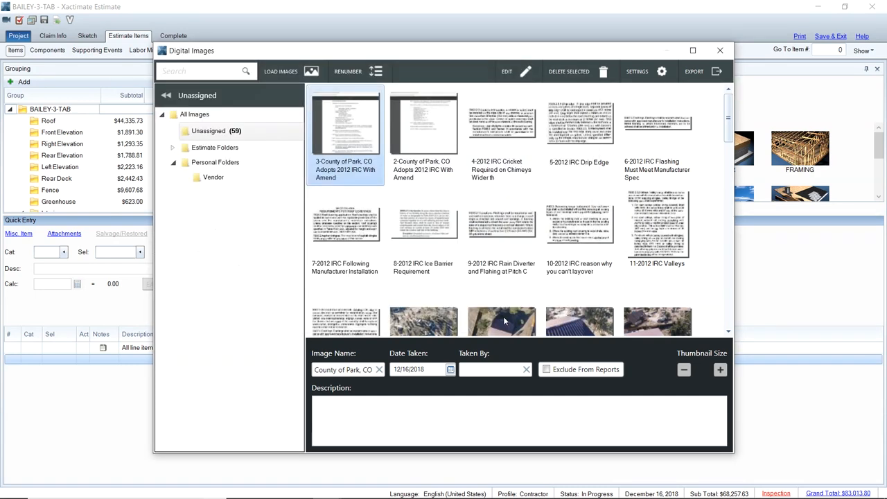
click(280, 70)
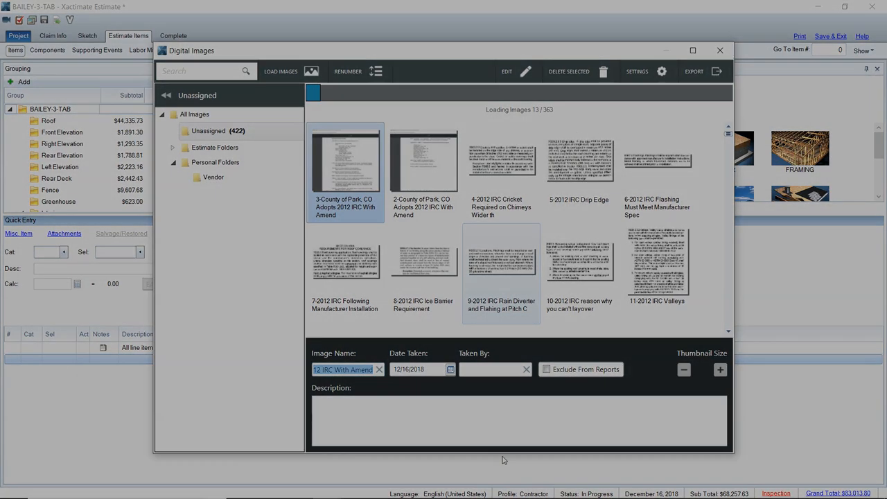
click(719, 50)
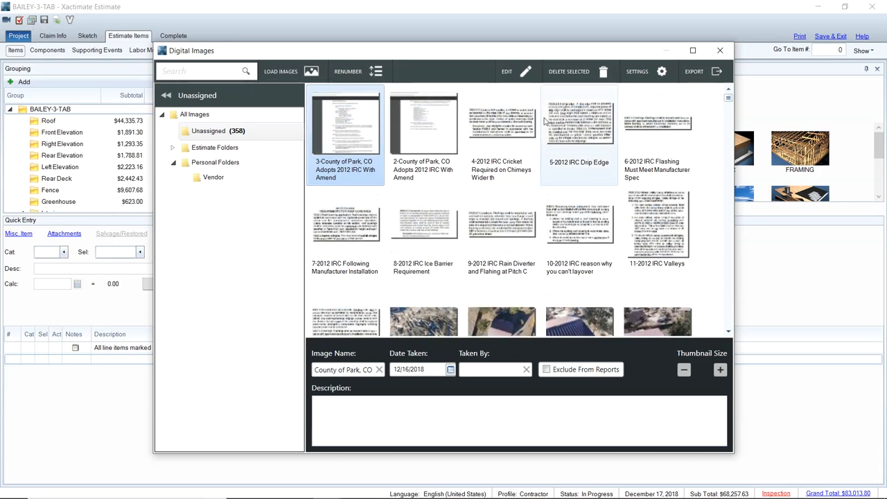
Scroll through the first portion of the 358 unassigned photo thumbnails.
scroll(down, 3)
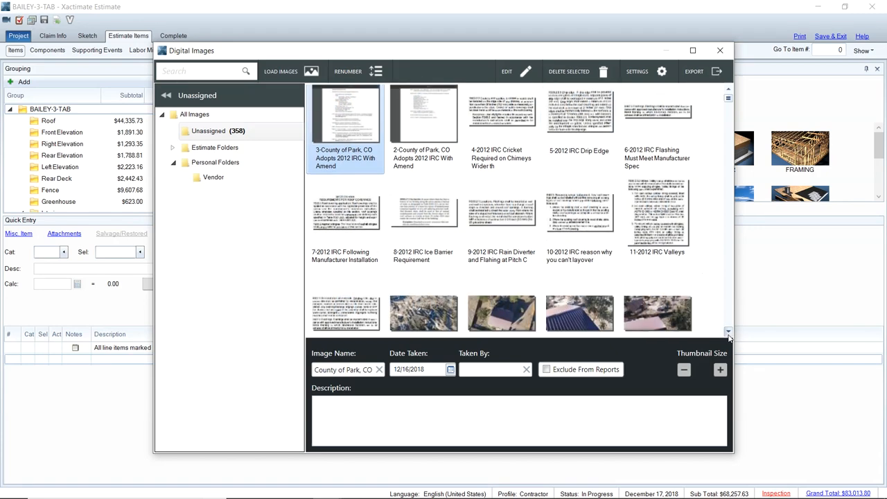
scroll(down, 3)
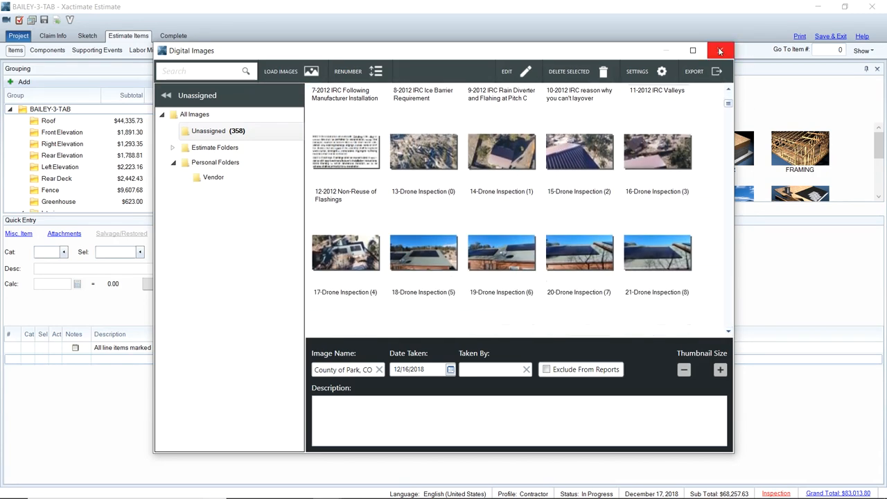
click(720, 50)
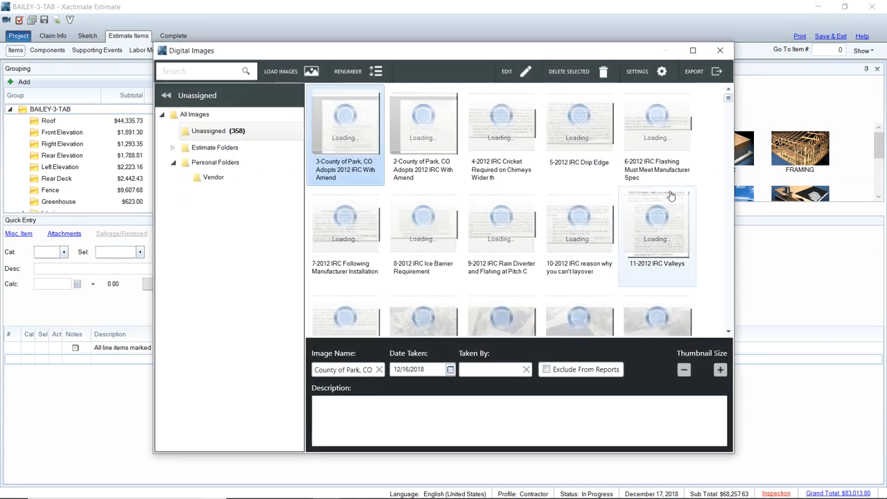
scroll(down, 3)
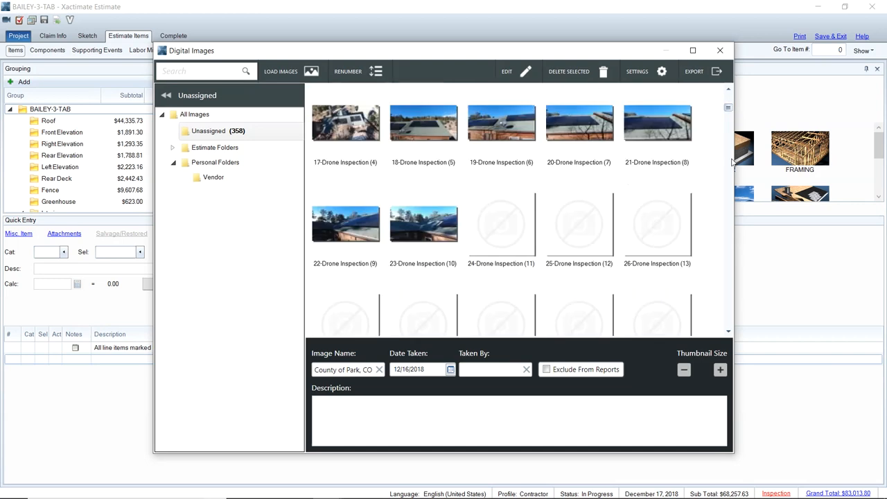
scroll(down, 3)
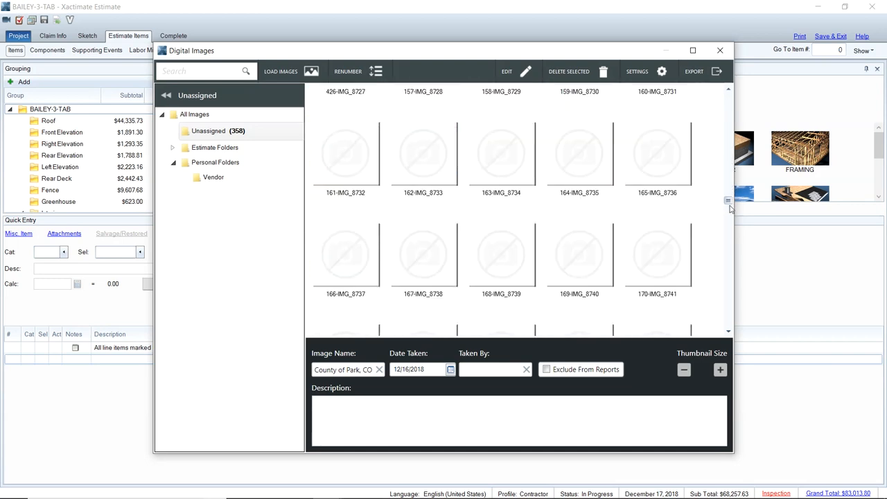
scroll(down, 3)
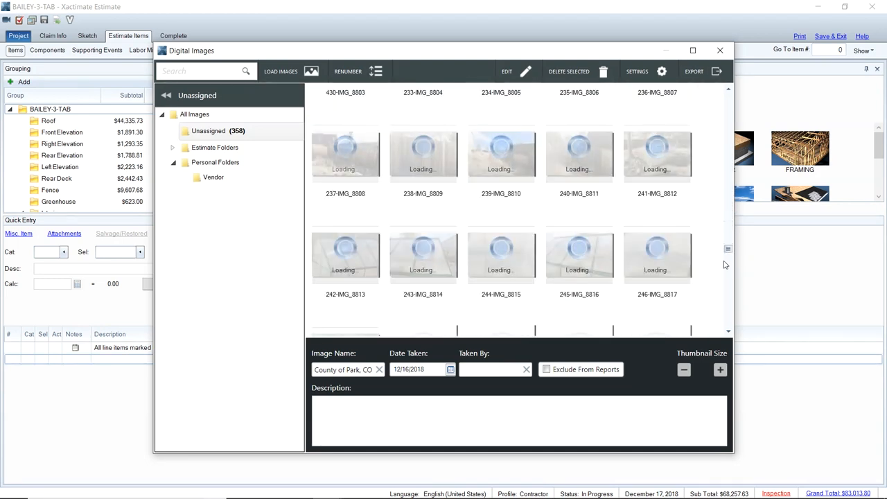
scroll(down, 3)
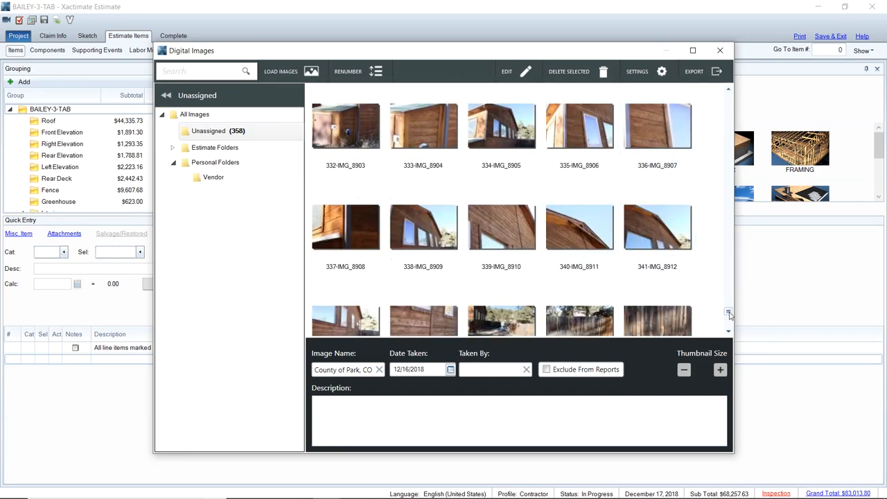
right_click(730, 313)
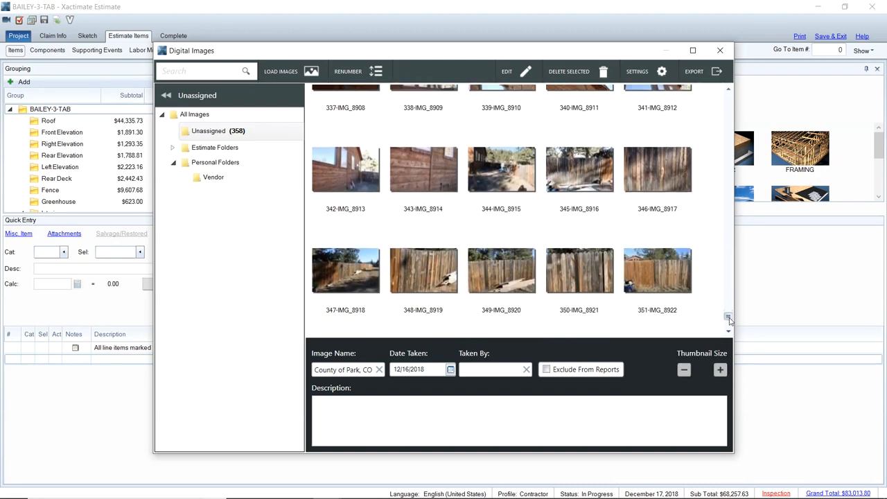
scroll(down, 3)
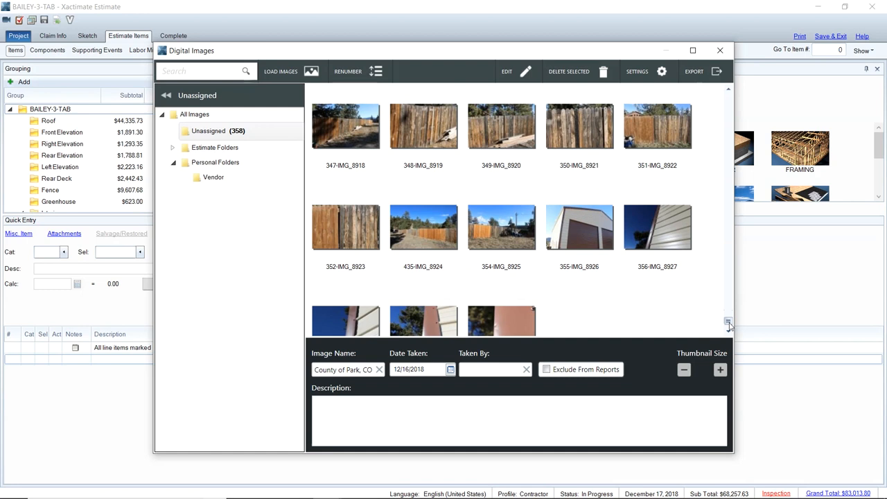
scroll(down, 3)
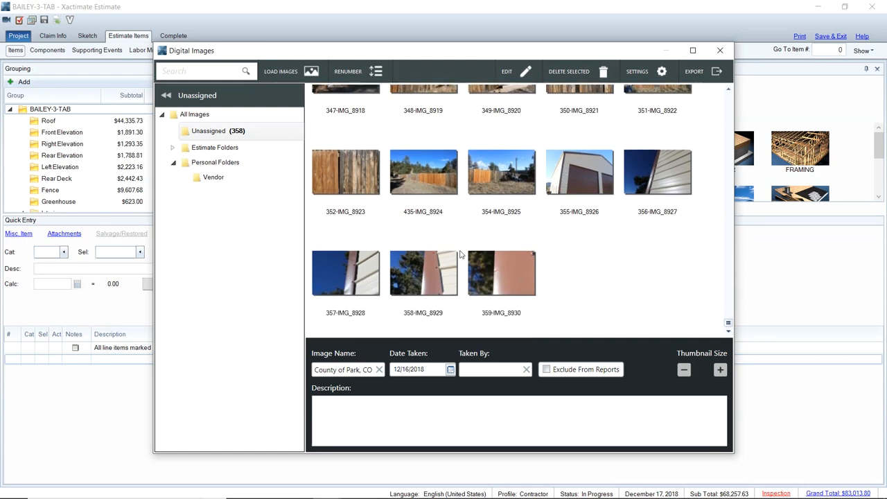
click(580, 172)
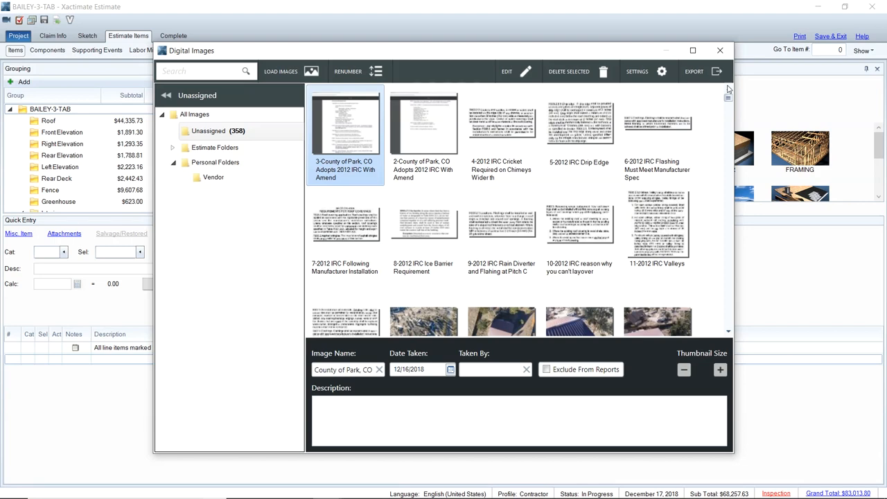
Review the remaining thumbnails to the end and close the Digital Images window.
scroll(down, 3)
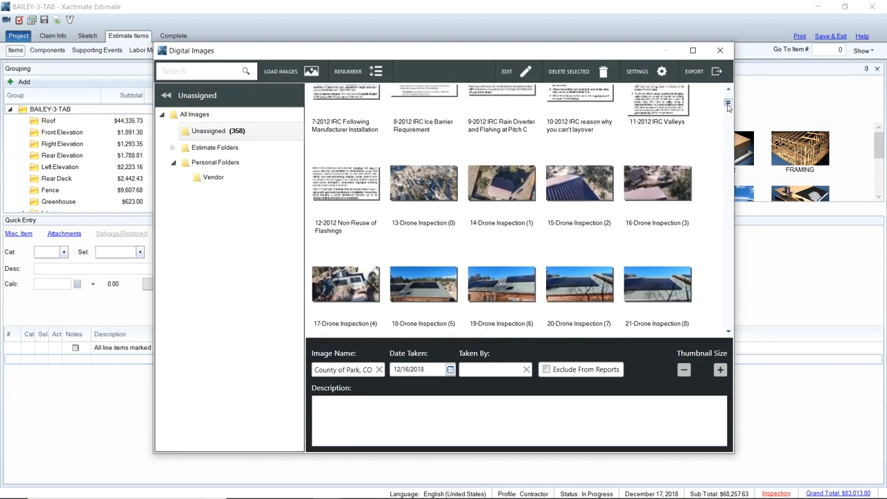
scroll(down, 3)
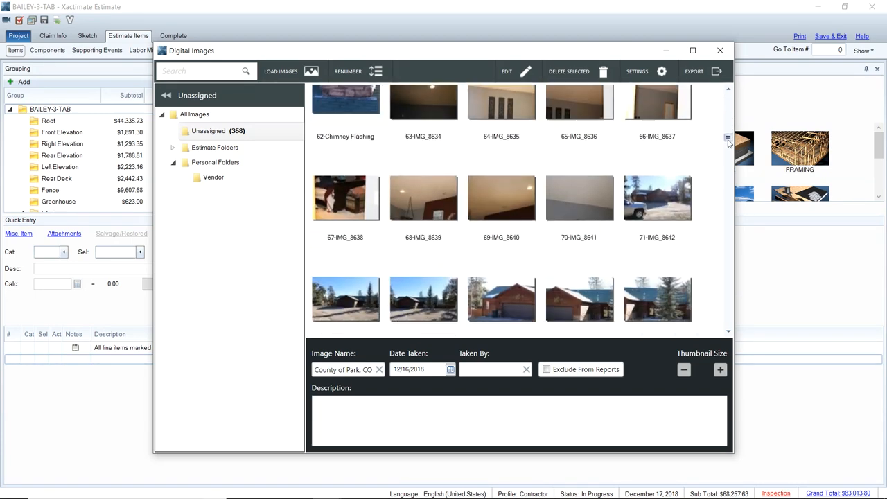
scroll(down, 3)
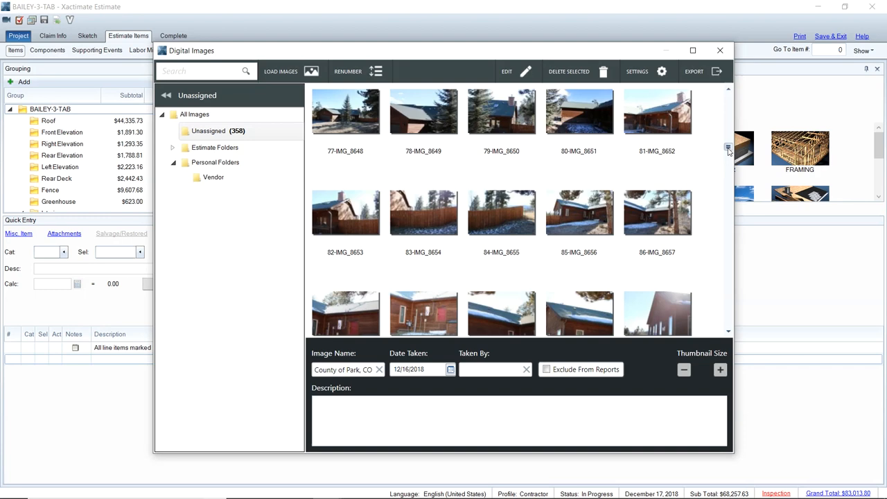
scroll(down, 3)
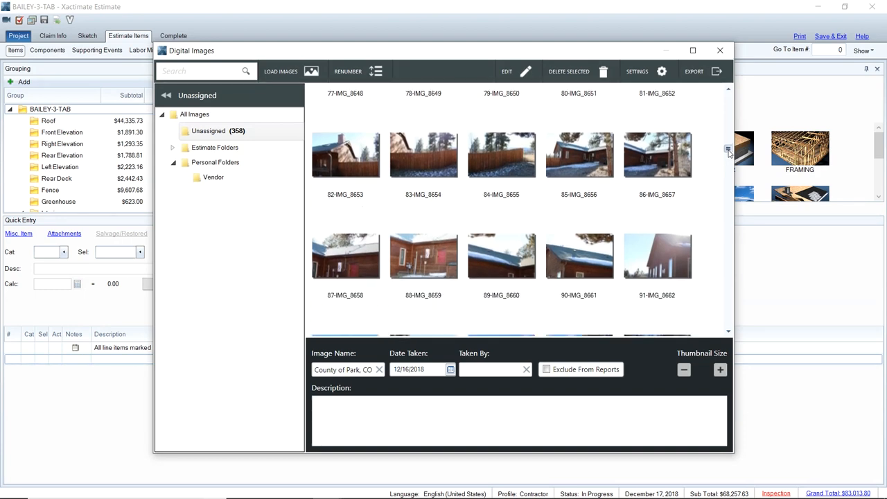
scroll(down, 3)
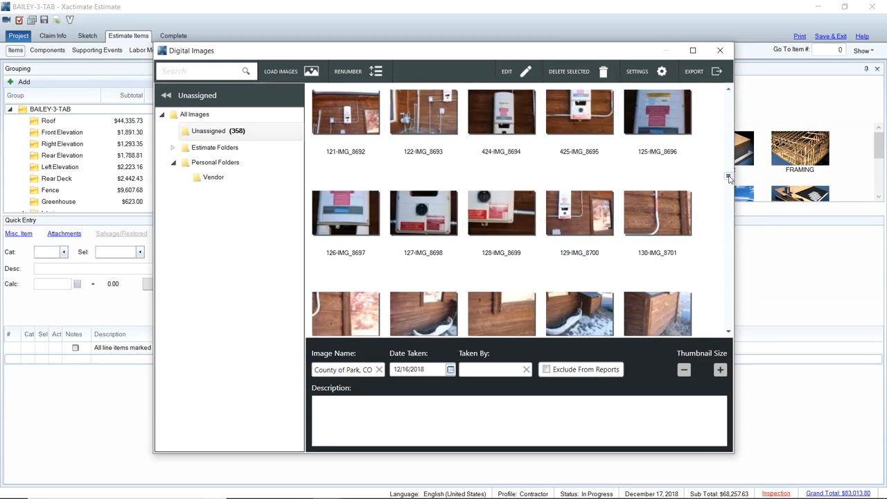
scroll(down, 3)
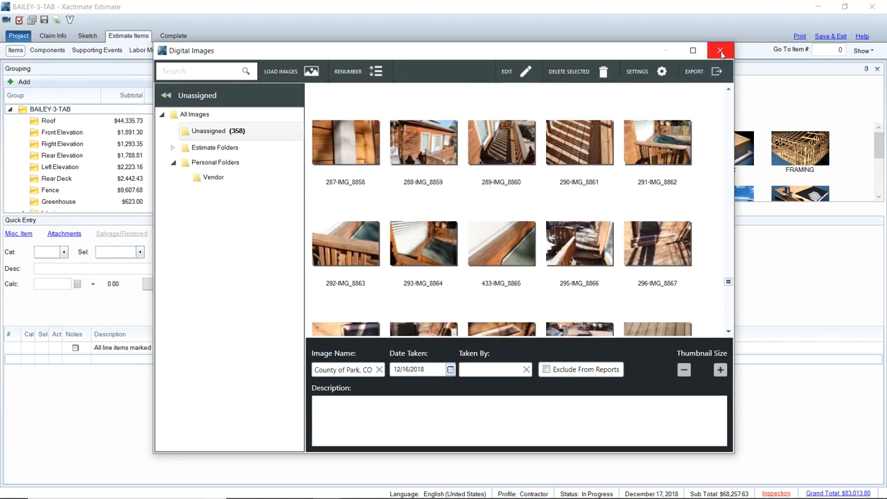
click(721, 50)
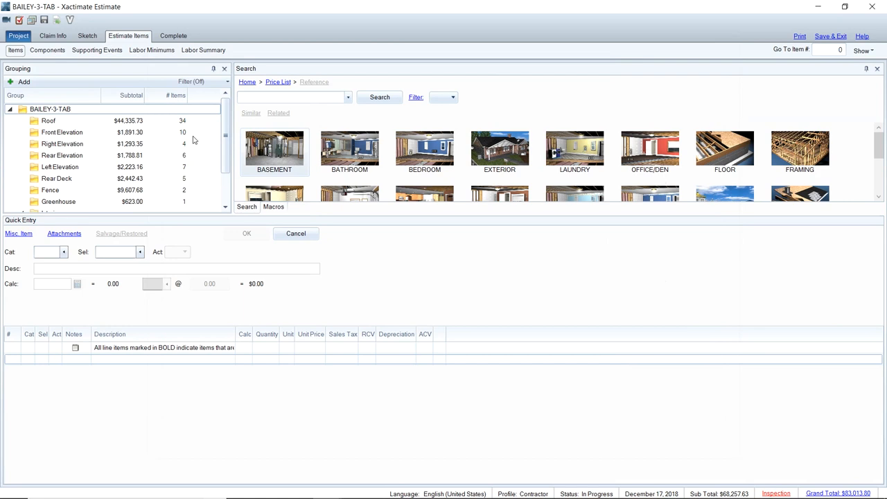
In Left Elevation Quick Entry, pick the SBATDB deep cycle solar/wind battery backup item.
click(60, 166)
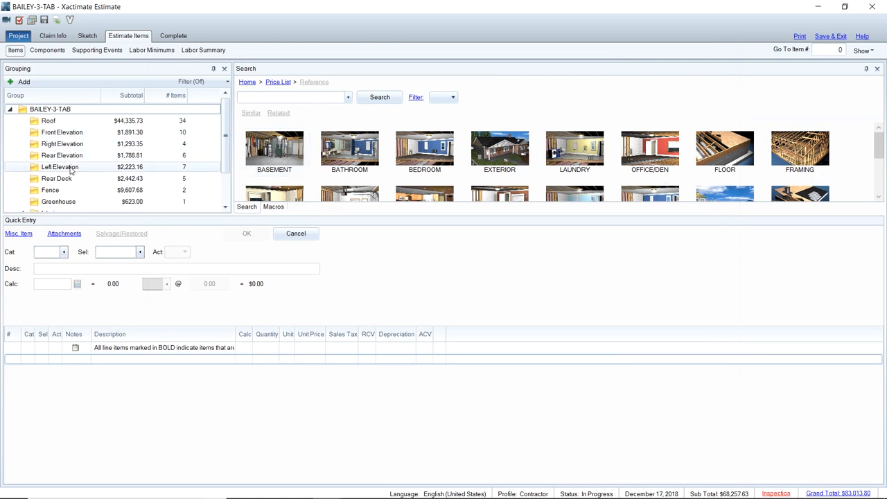
click(60, 166)
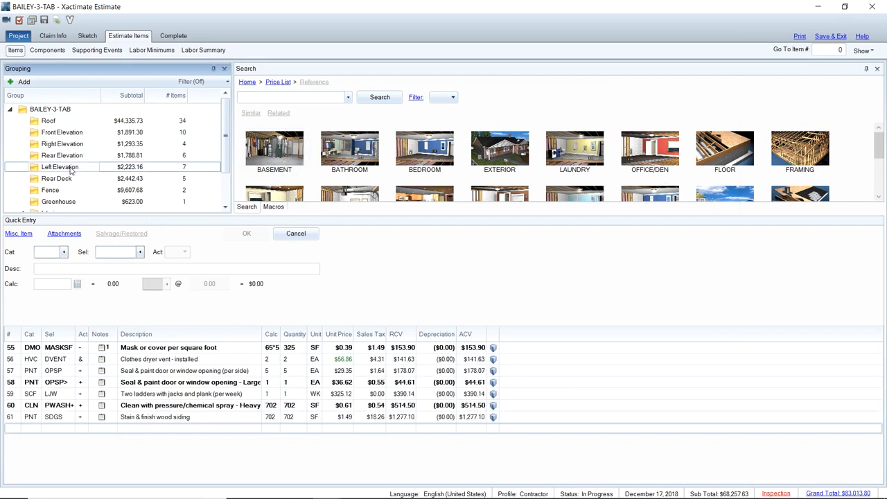
click(155, 416)
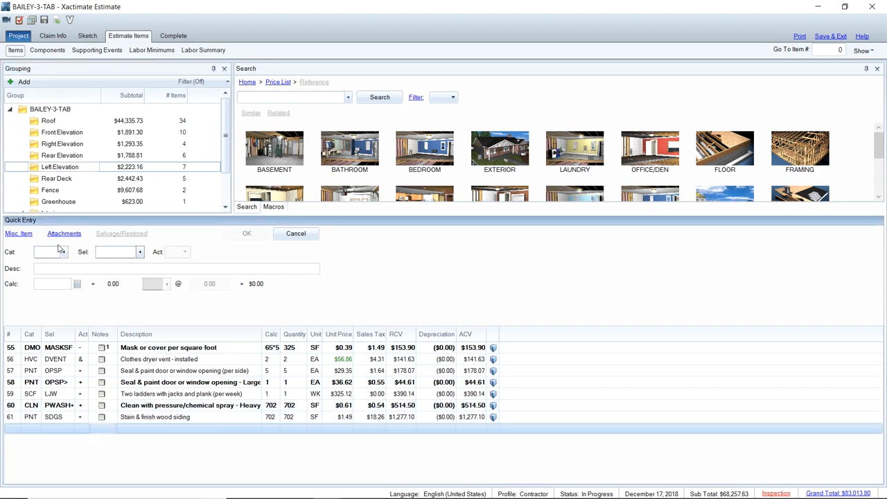
text(ELC)
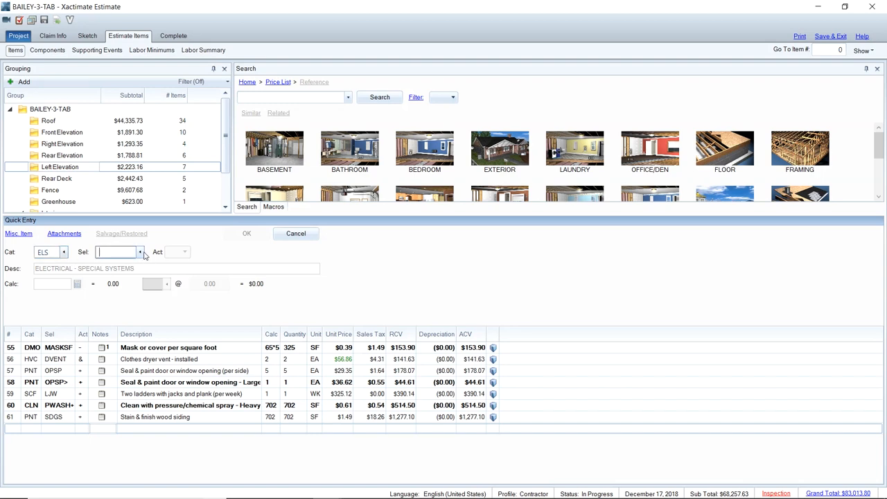
click(140, 252)
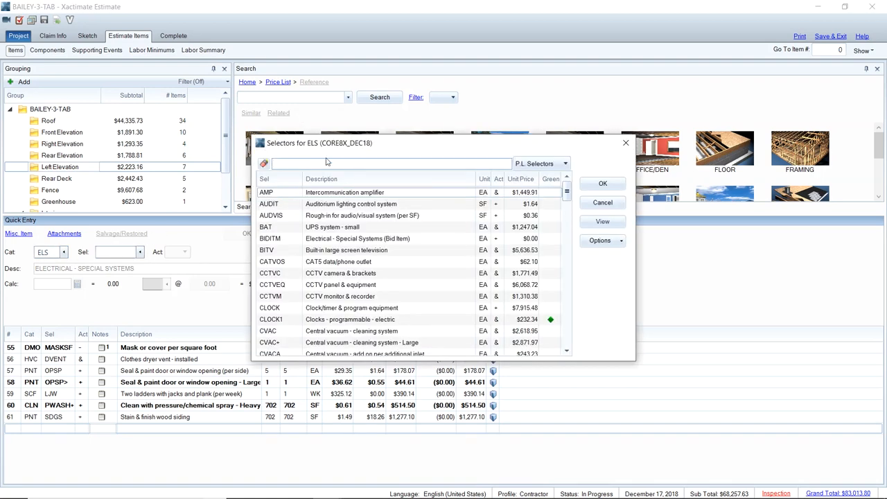
text(so)
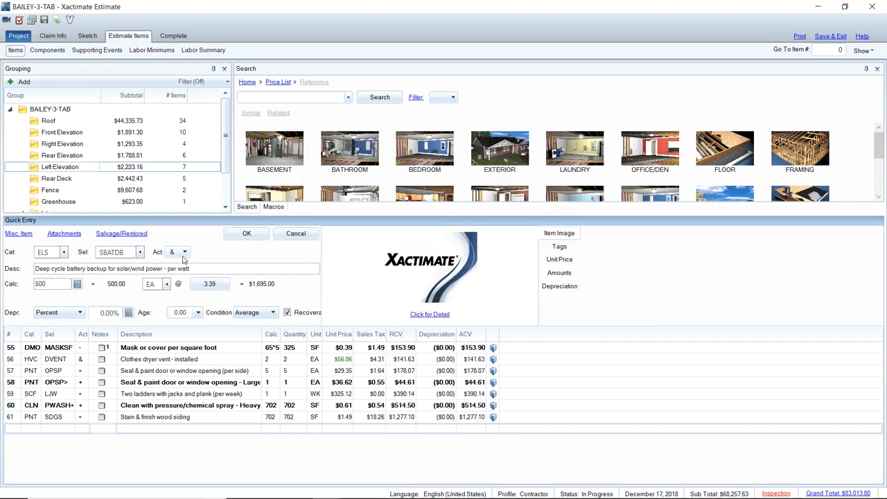
Add a 500-watt battery removal line with trade ELE, then the 500-watt replacement line at 2.30.
click(184, 252)
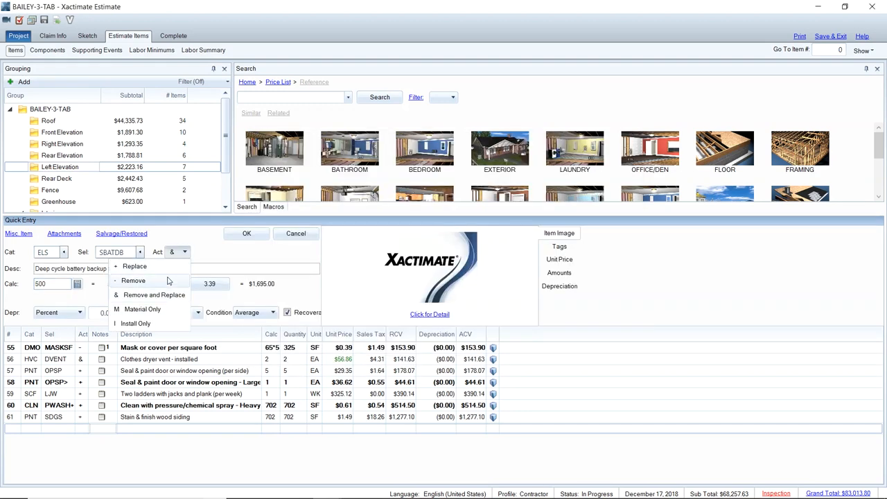
click(133, 281)
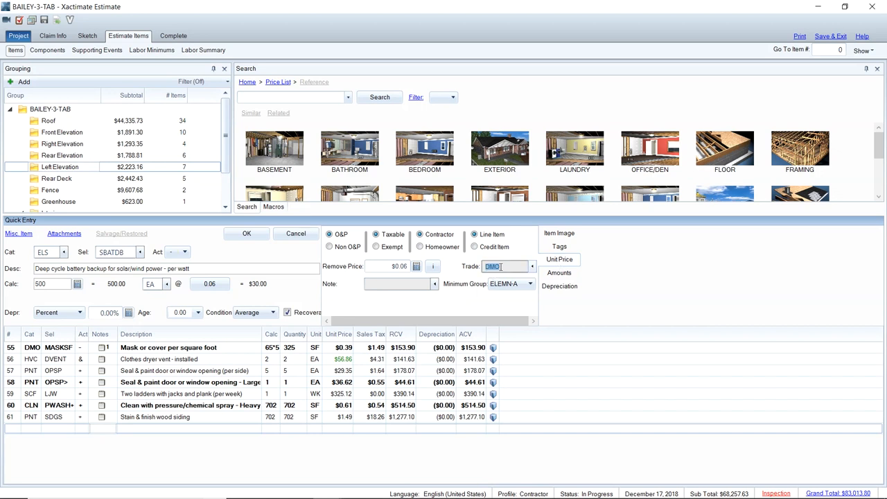
text(ELE)
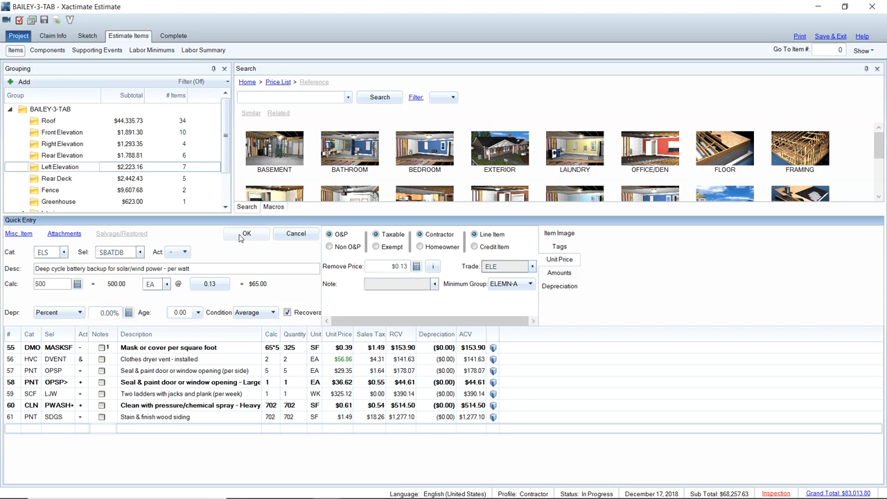
click(247, 233)
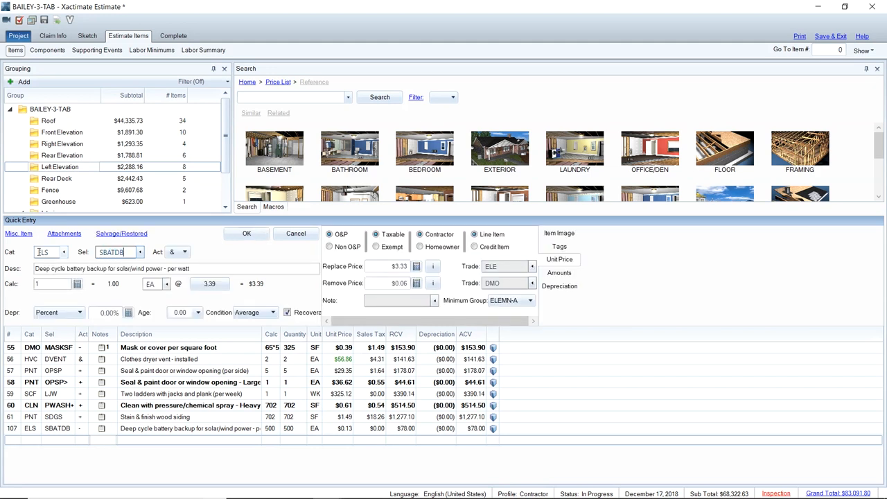
click(185, 253)
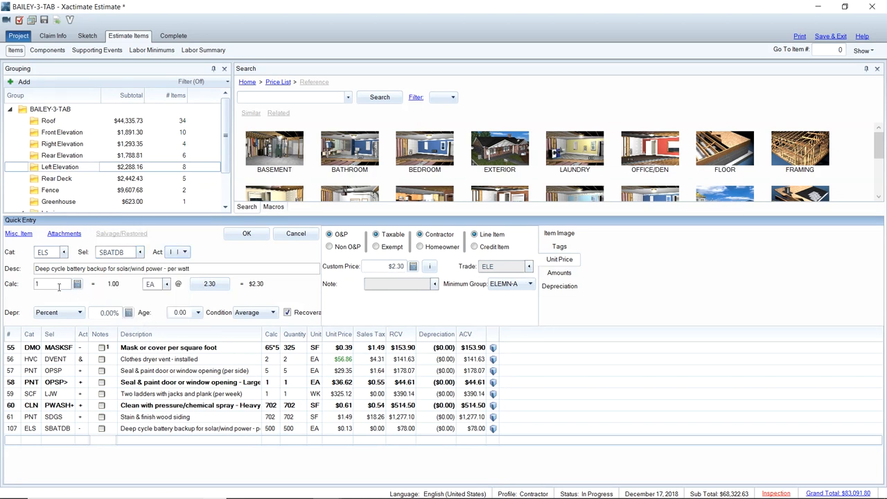
click(247, 233)
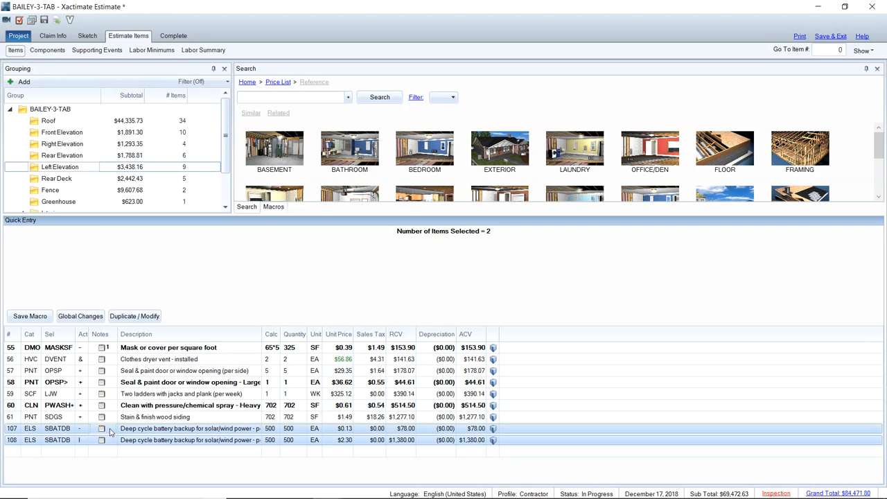
mouse_move(110, 428)
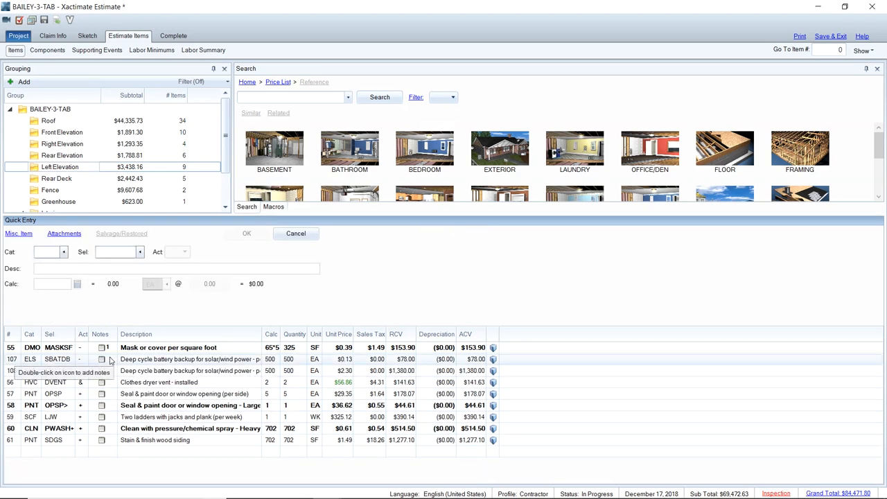
Attach an italic 'See attached images' note to the battery line item.
click(101, 359)
text(See attached)
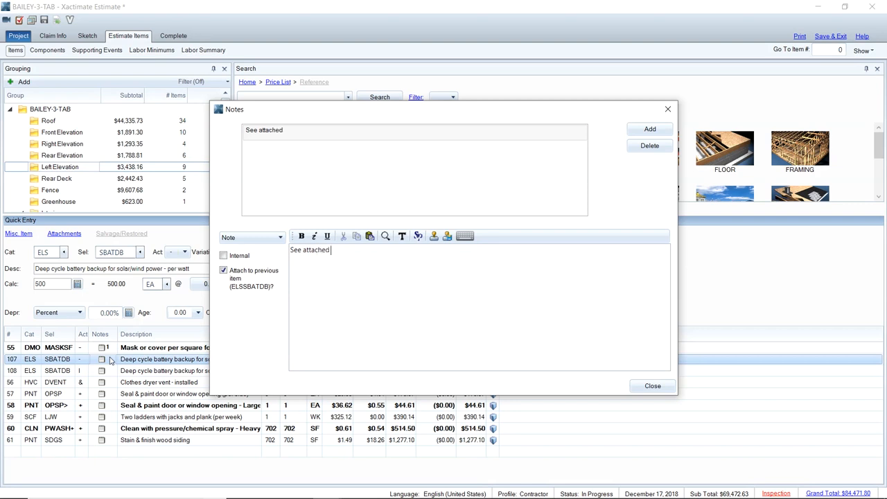
text(imagews)
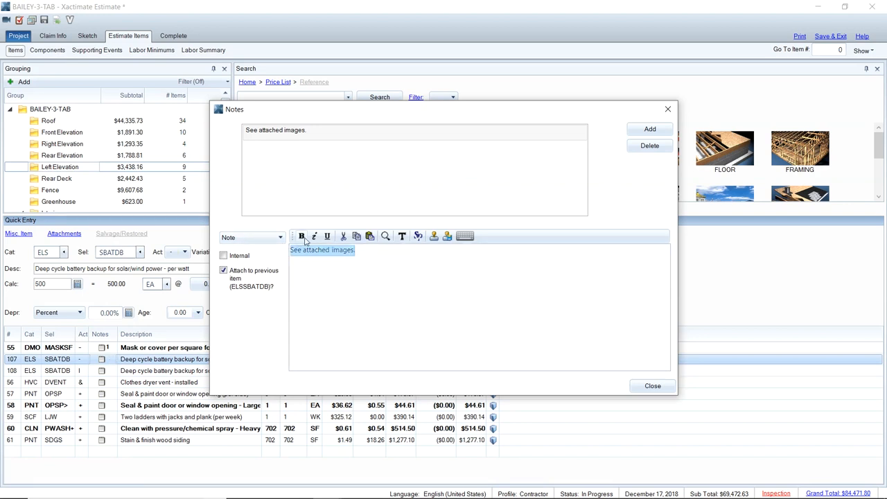
click(313, 236)
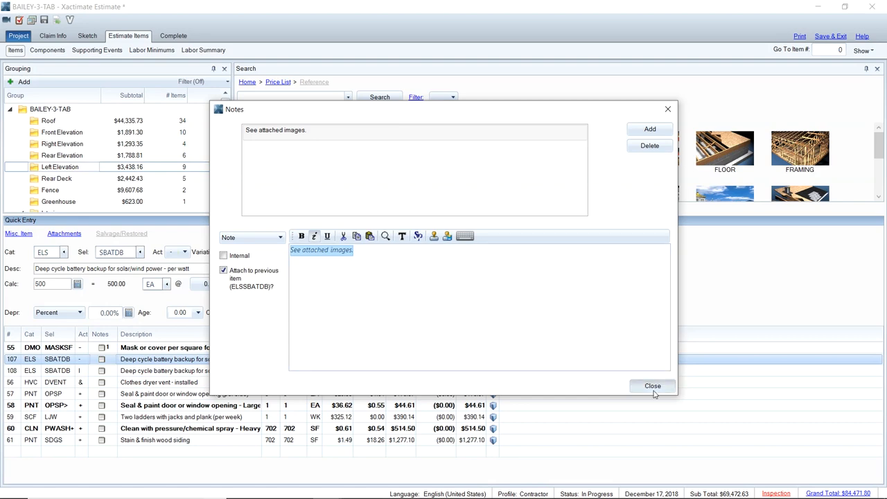
click(651, 386)
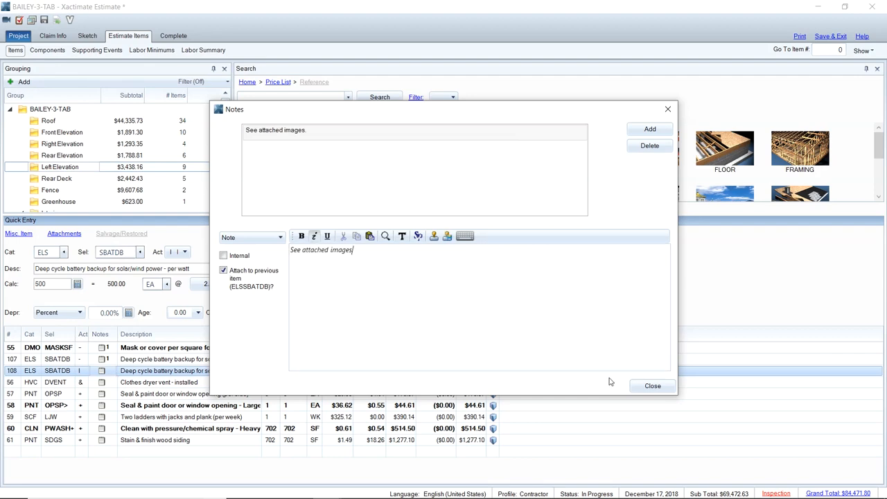
click(652, 386)
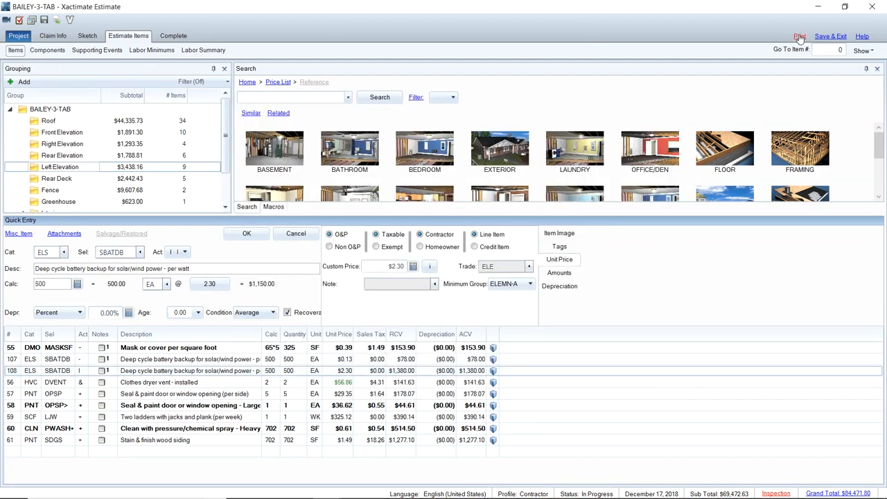
Resequence the estimate's line numbers and preview the Final Draft report.
click(799, 36)
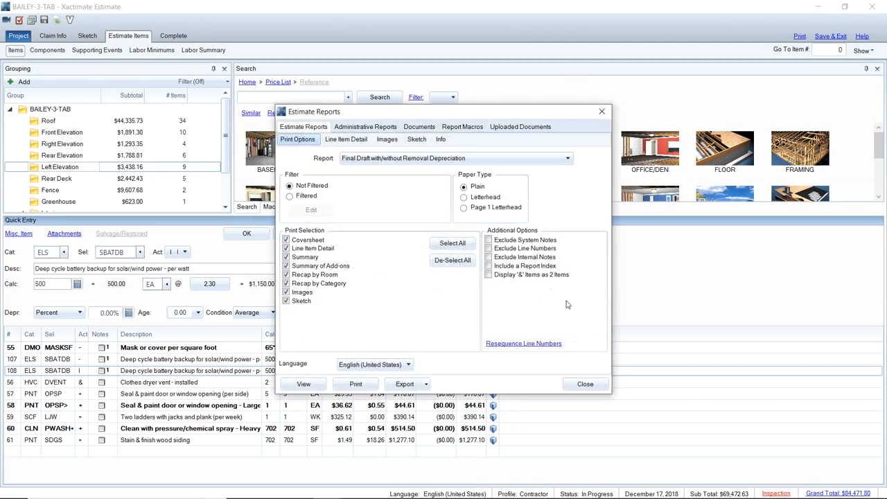
click(524, 344)
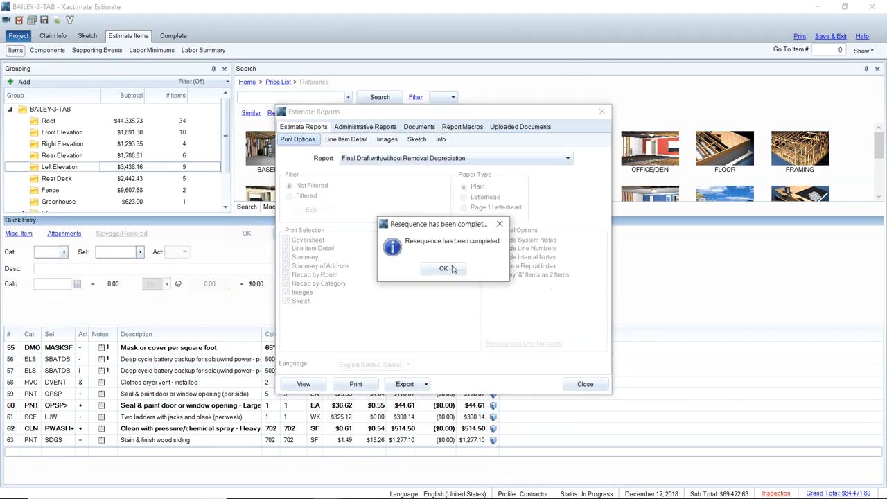
click(444, 269)
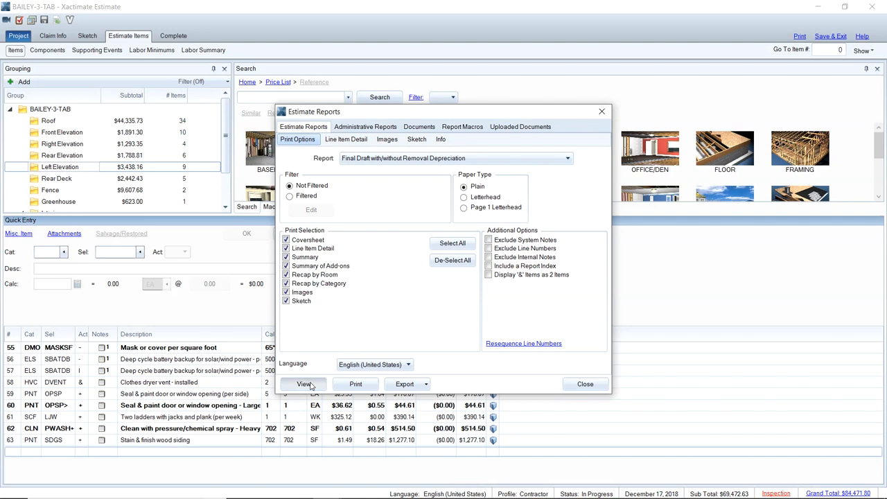
click(303, 384)
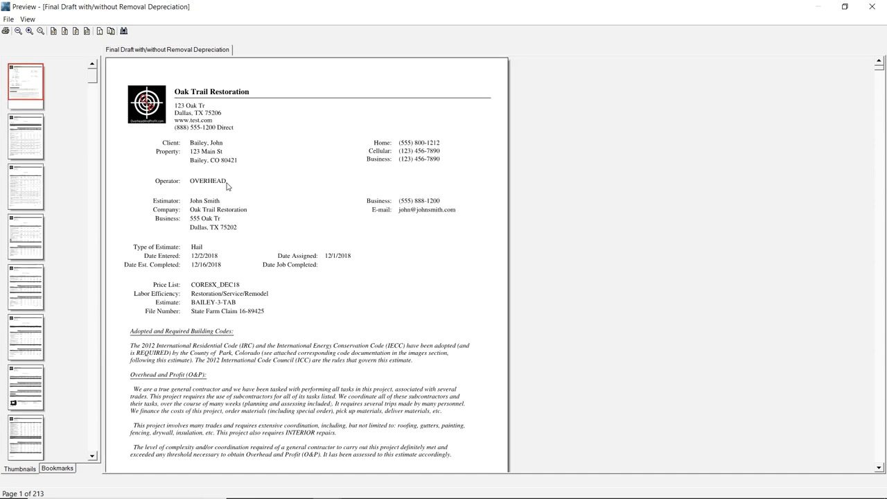
mouse_move(33, 139)
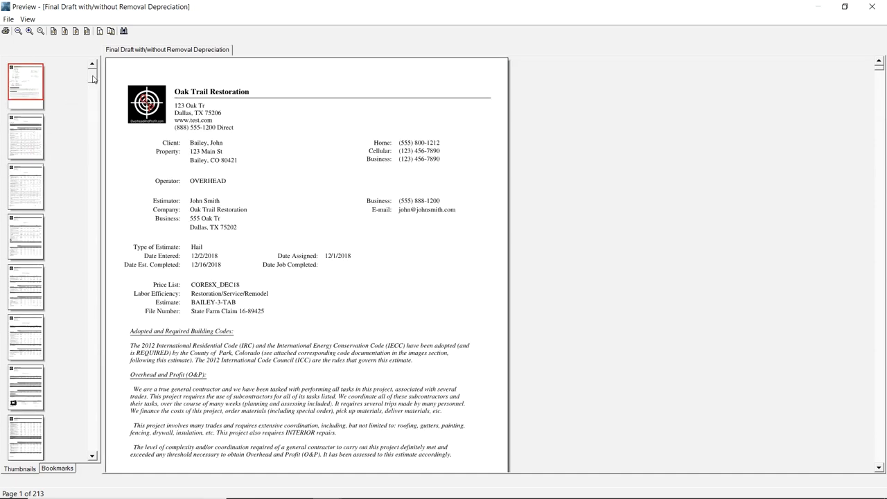
Scroll the preview thumbnails to page 15 showing the IRC crickets and drip edge code images.
scroll(down, 3)
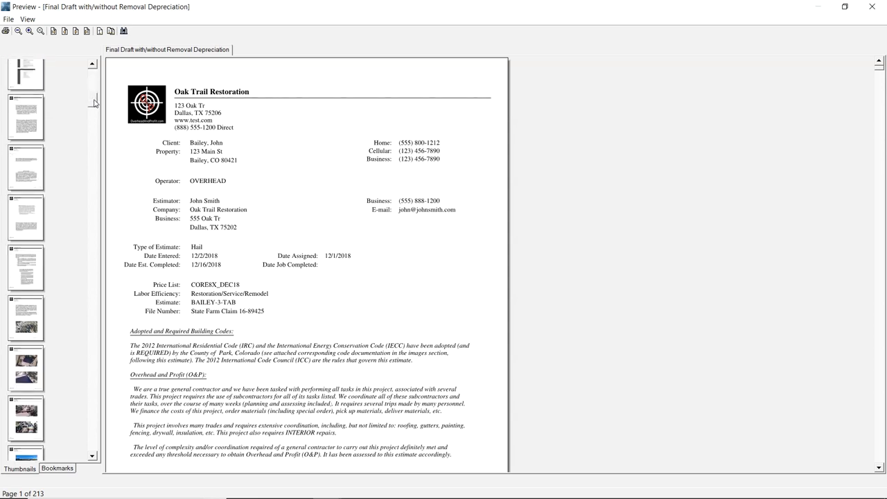
scroll(down, 3)
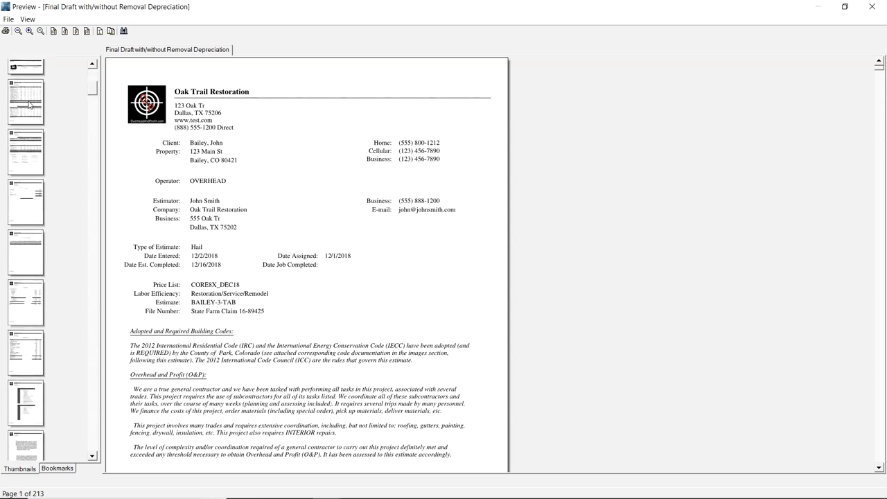
click(25, 103)
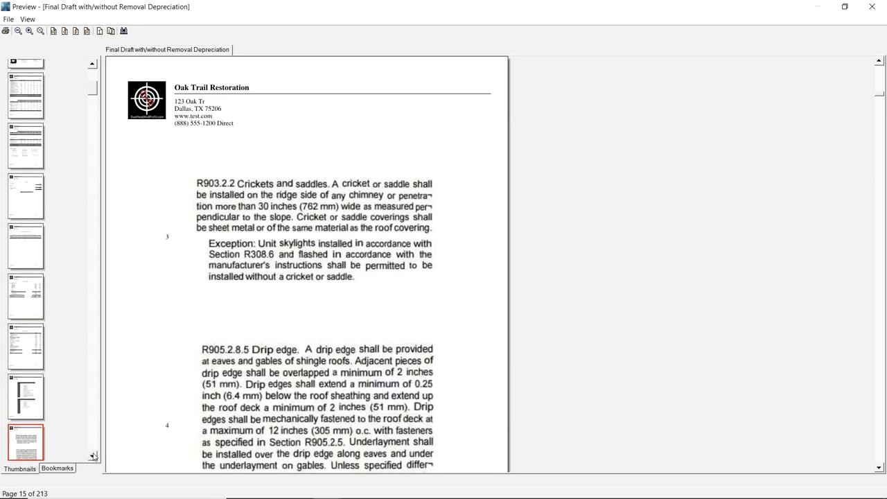
Jump to the aerial drone photo pages and scroll past them.
scroll(down, 3)
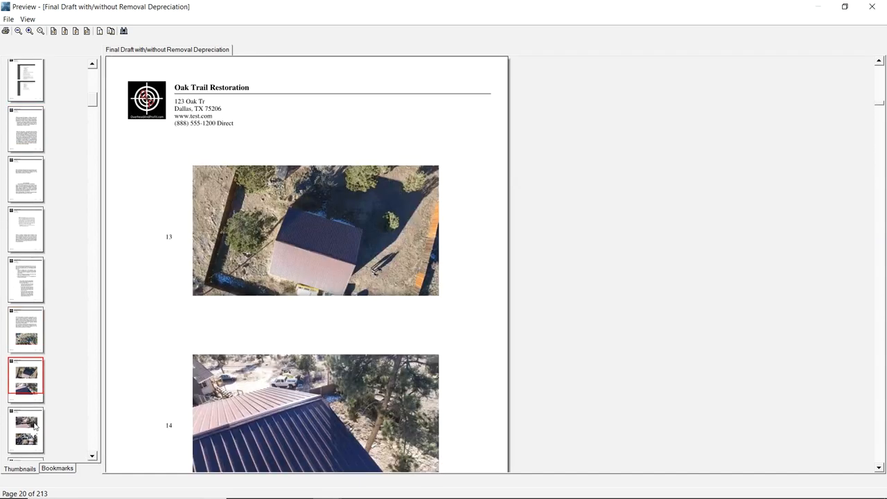
click(91, 456)
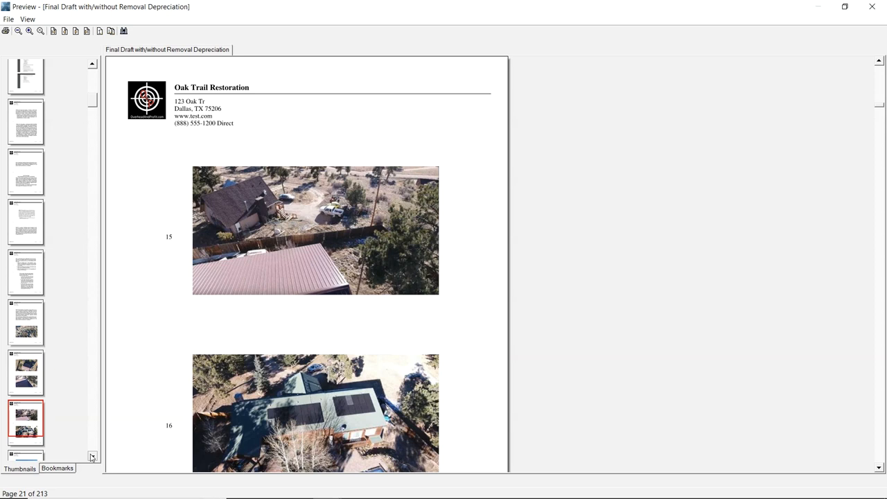
scroll(down, 3)
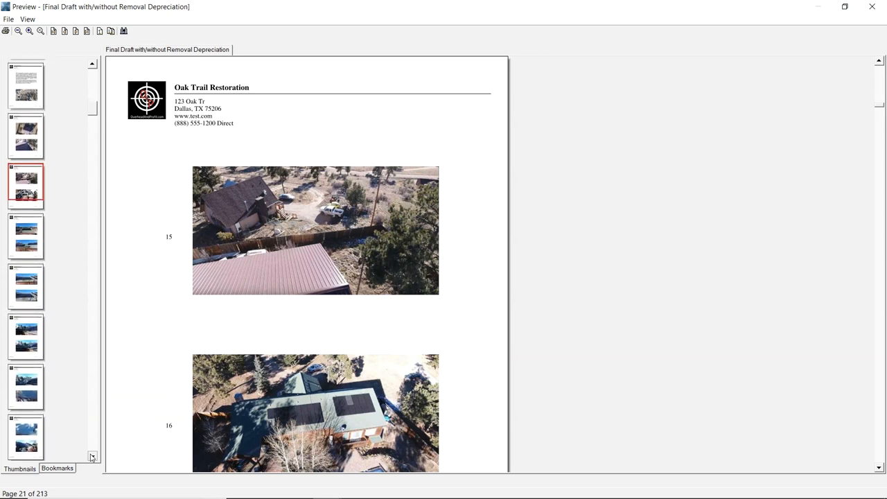
scroll(down, 3)
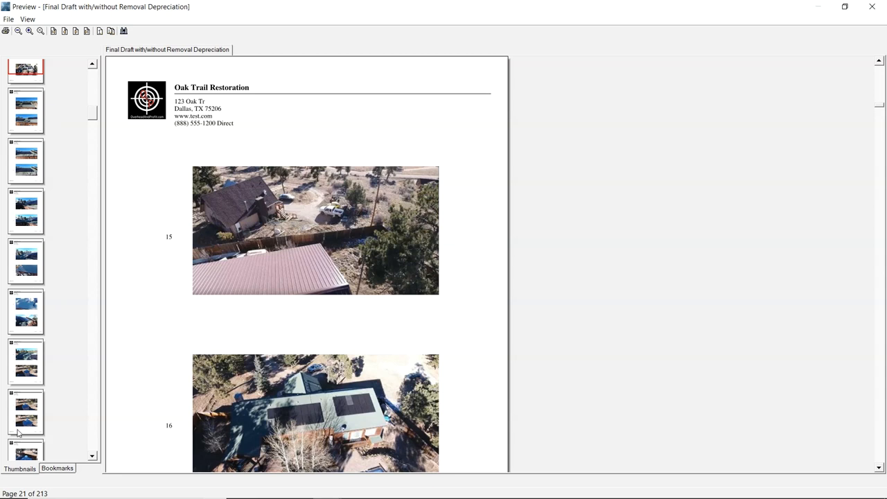
Jump to the ground-level house photos and reach page 52 with roof photos 77 and 78.
click(92, 457)
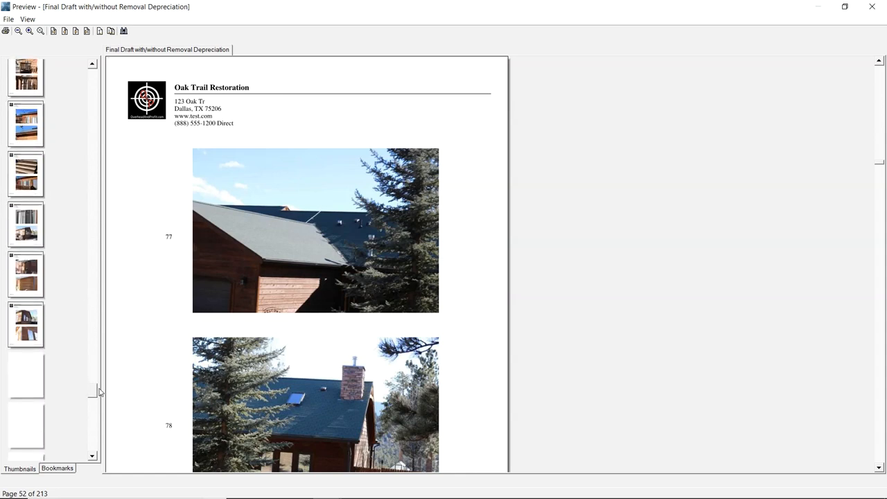
scroll(down, 3)
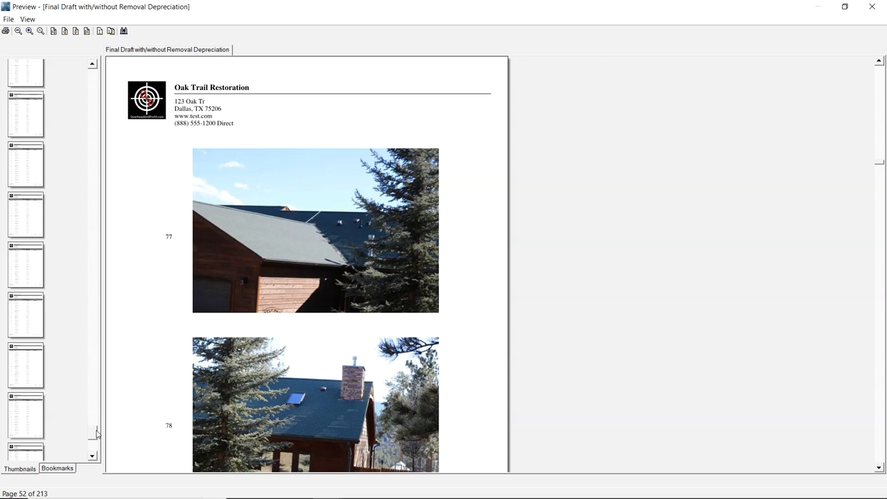
scroll(down, 3)
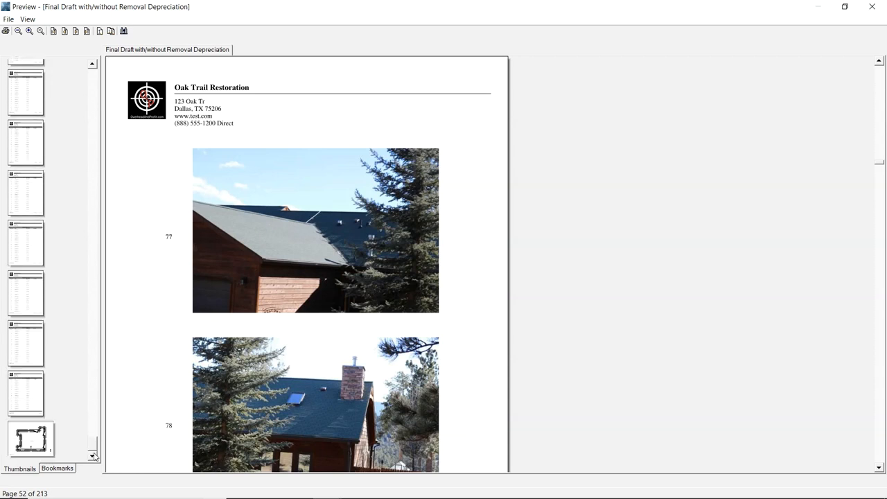